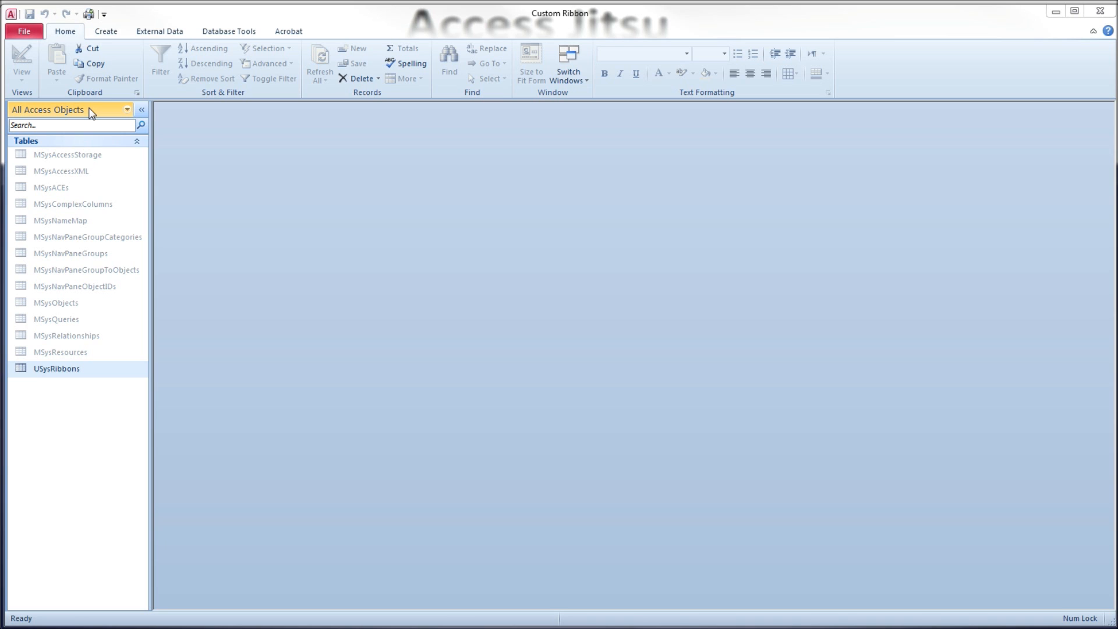
# Enable Show System Objects in the Navigation Options so MSys tables appear in the object list.
pyautogui.click(71, 109)
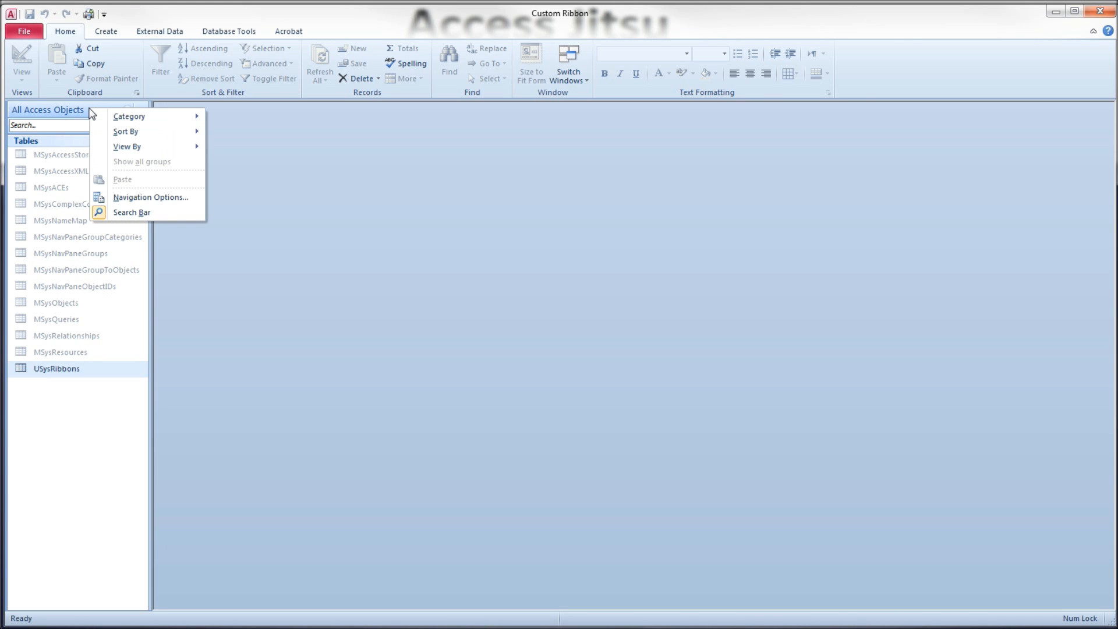
pyautogui.click(150, 197)
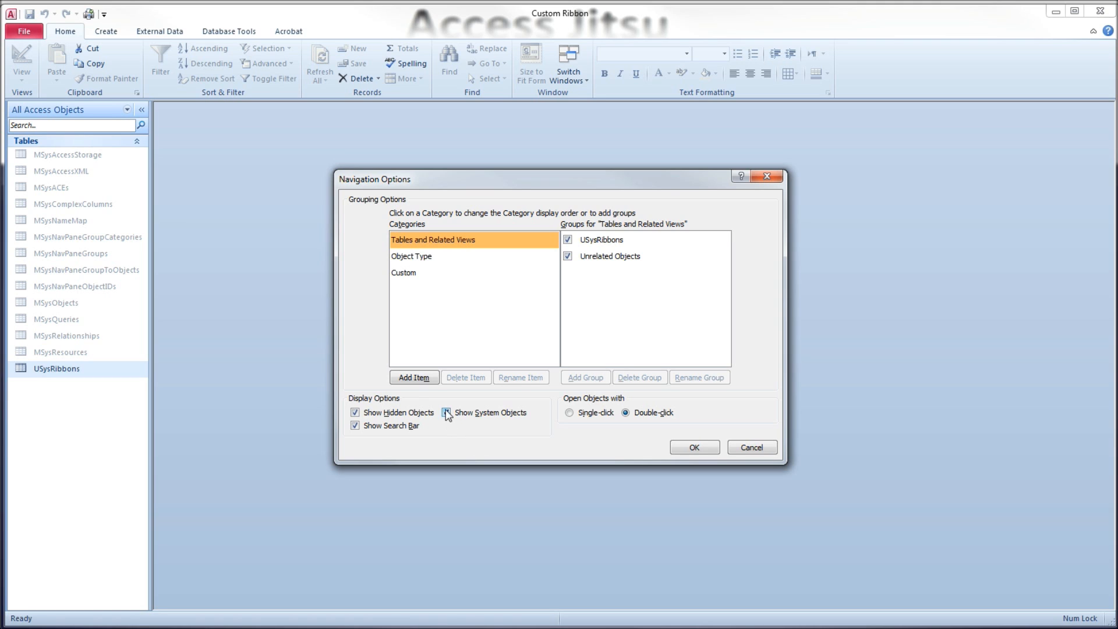
pyautogui.click(446, 413)
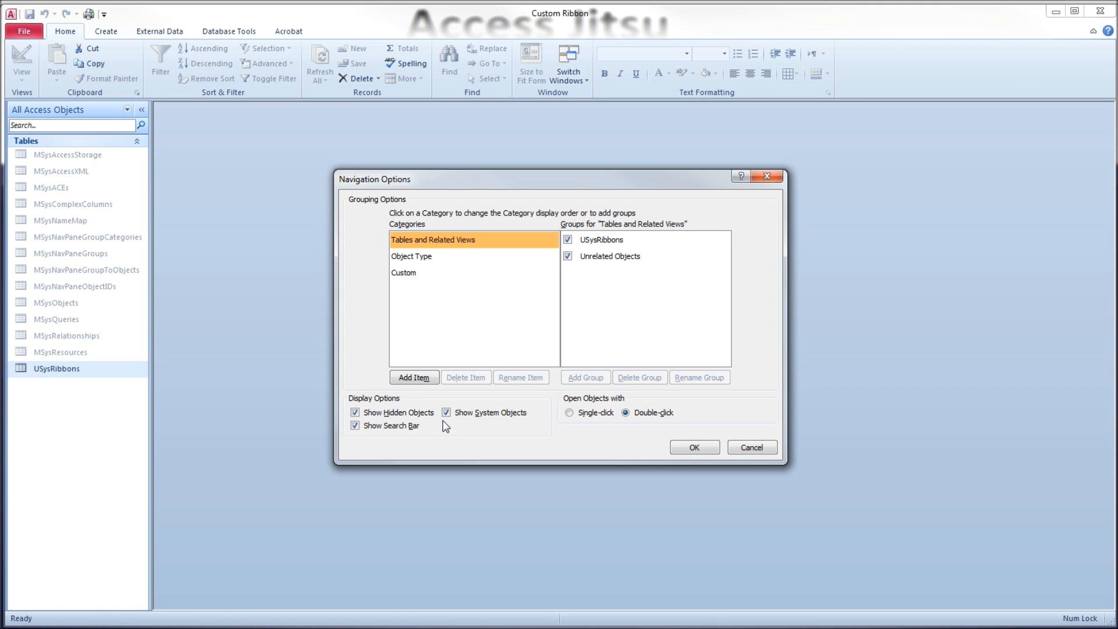
pyautogui.moveTo(527, 435)
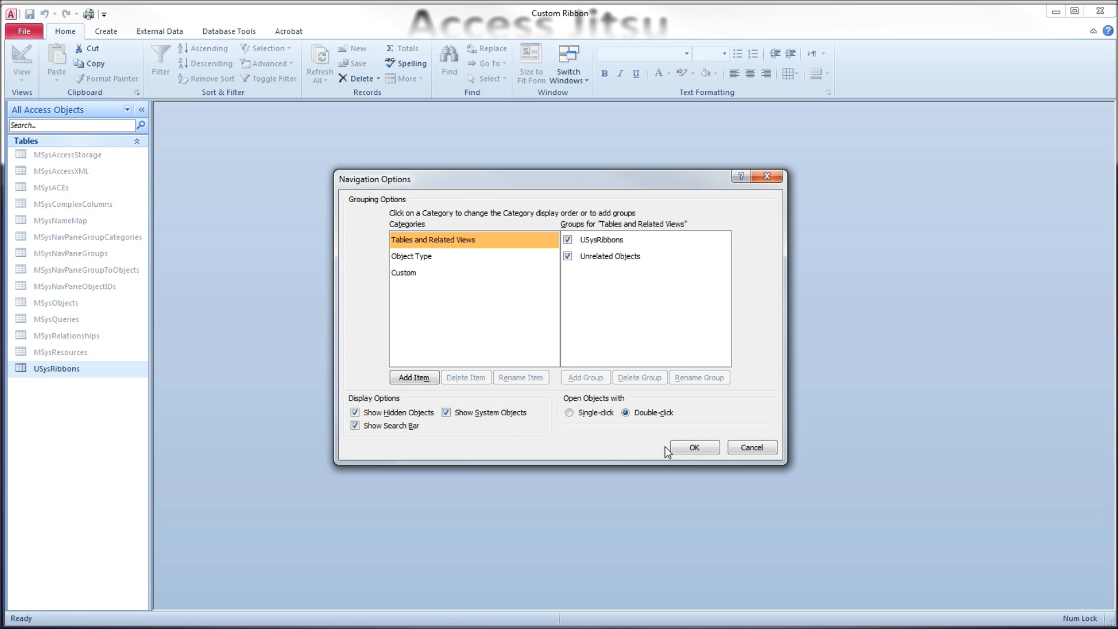
pyautogui.click(694, 448)
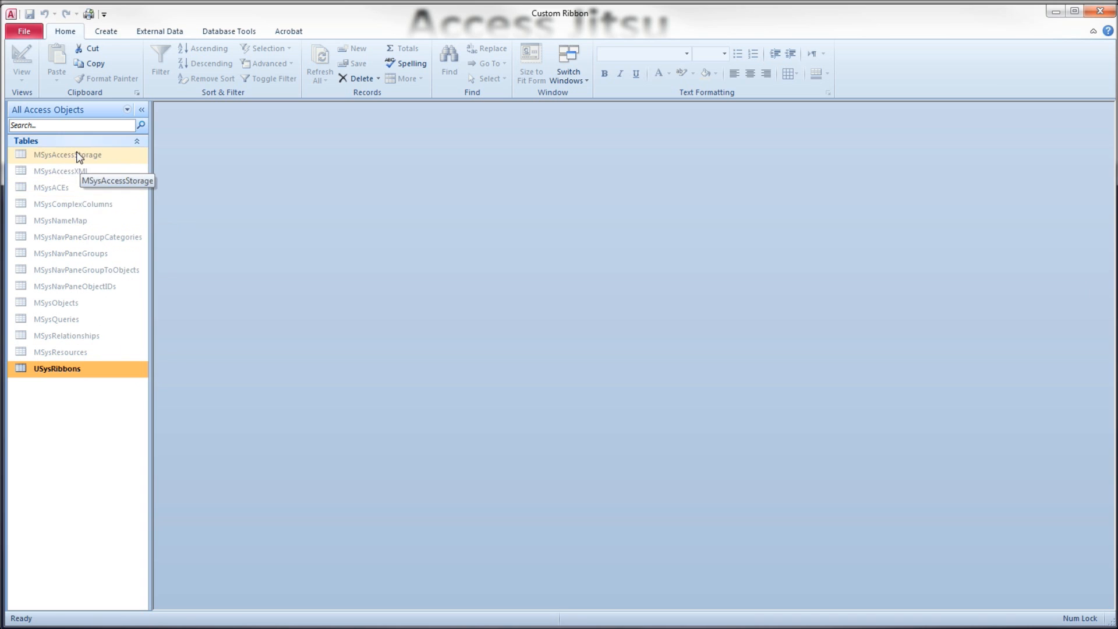
pyautogui.moveTo(103, 108)
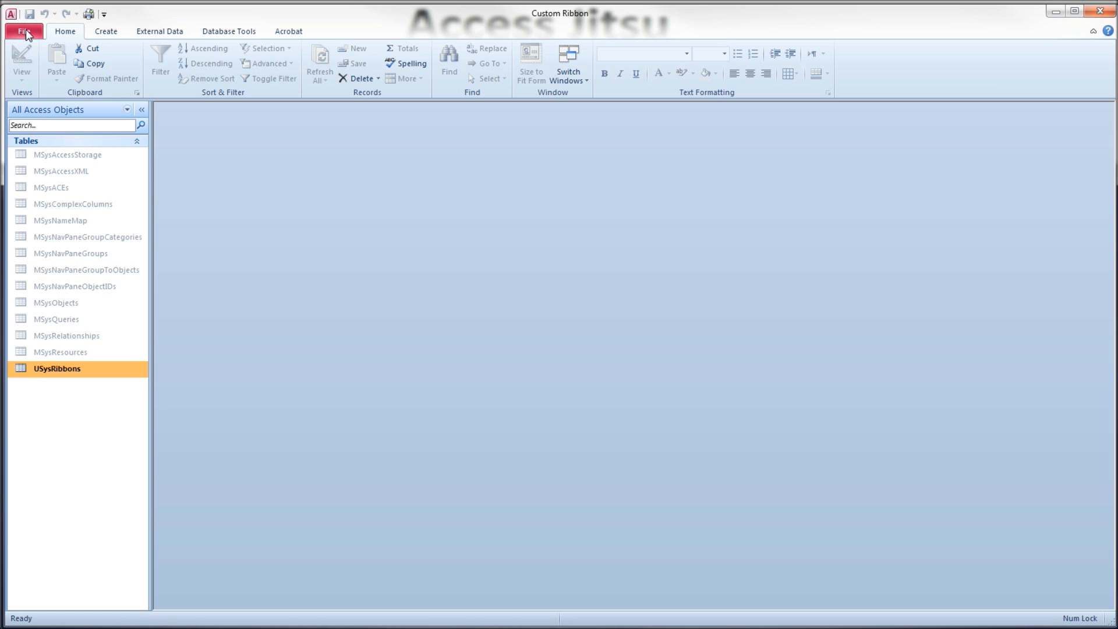
# Enable Show add-in user interface errors in Client Settings and confirm the Access options.
pyautogui.click(24, 30)
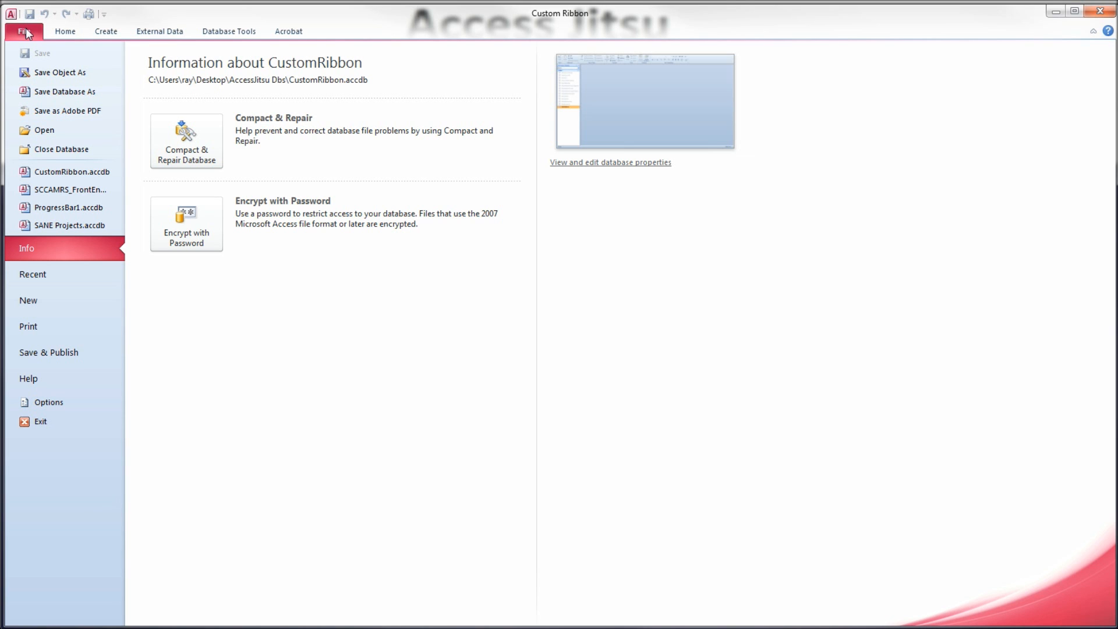
pyautogui.click(49, 402)
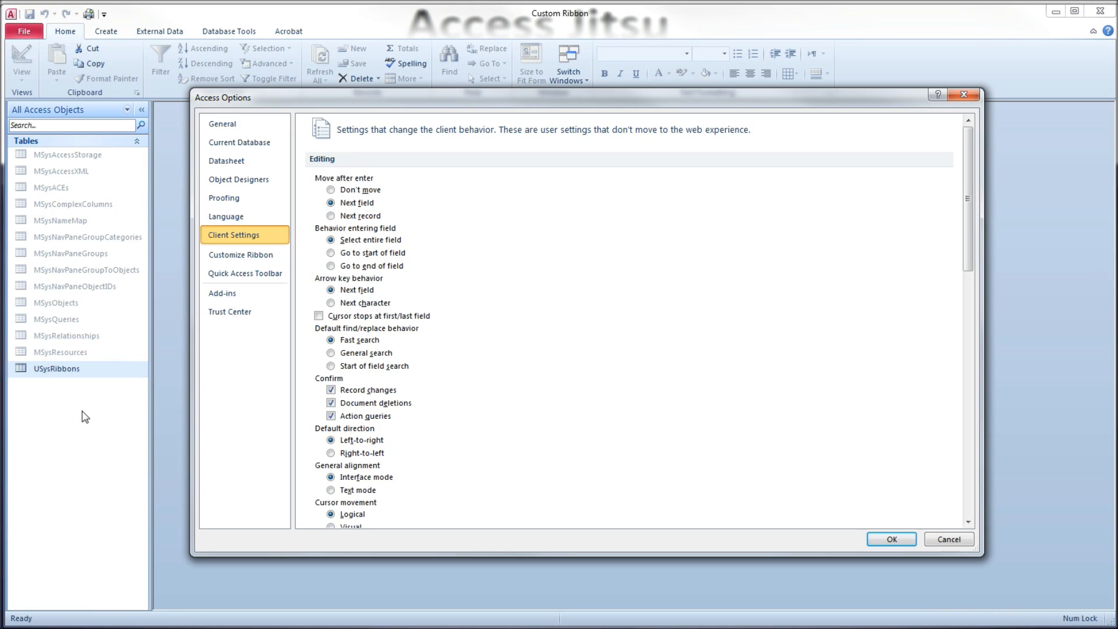
pyautogui.moveTo(979, 190)
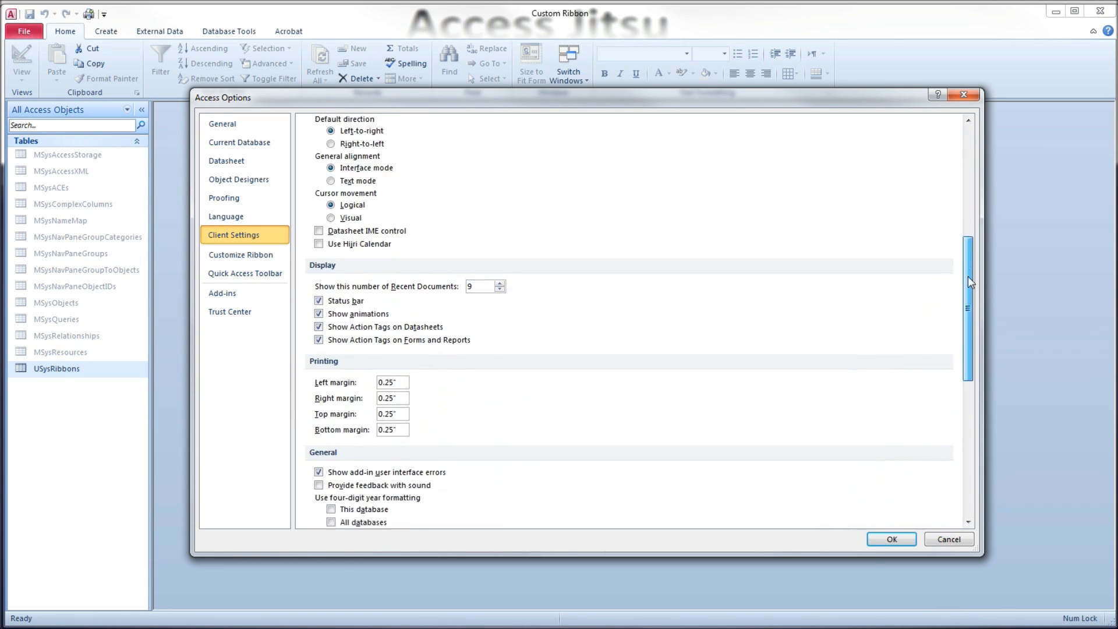
pyautogui.scroll(-3)
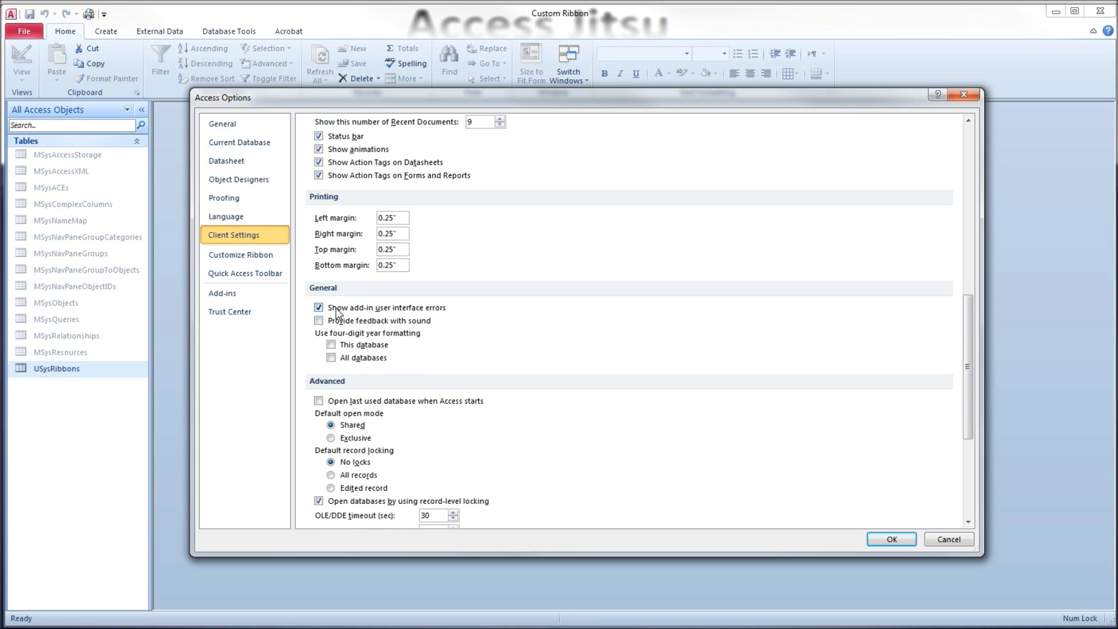
pyautogui.moveTo(406, 316)
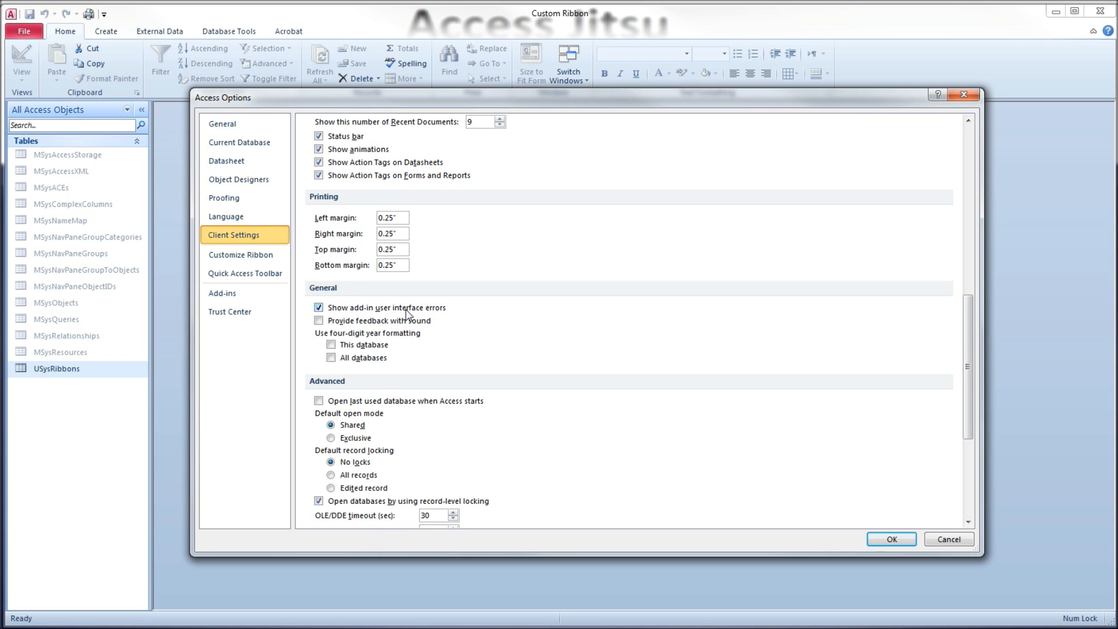
pyautogui.click(319, 308)
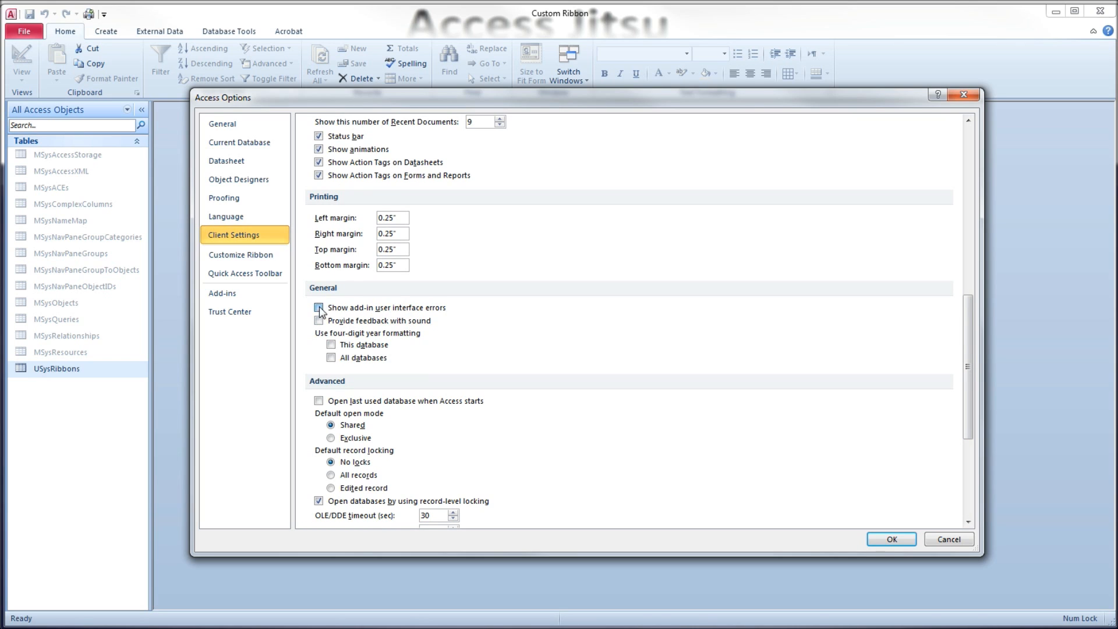
pyautogui.click(319, 308)
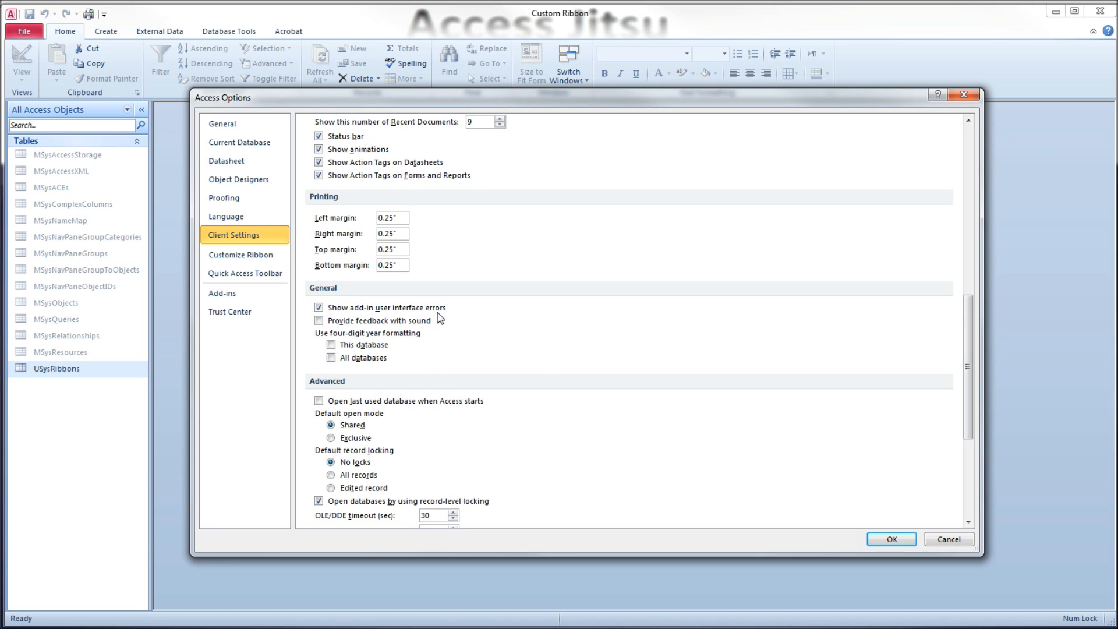
pyautogui.click(319, 308)
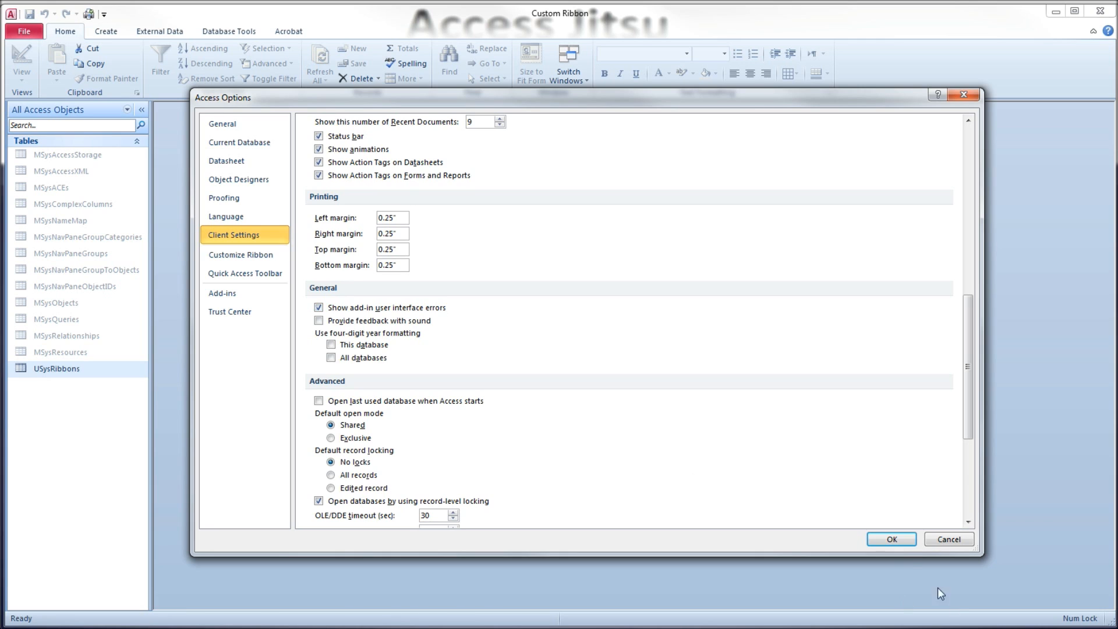
pyautogui.click(891, 538)
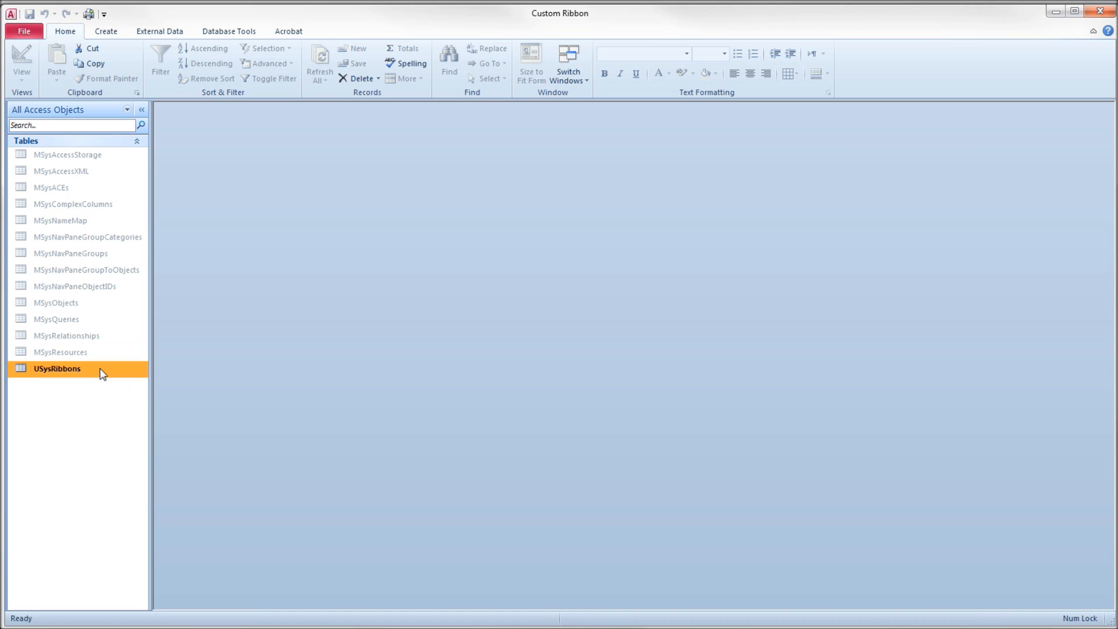
# Review the ID, RibbonName and RibbonXML field properties in the USysRibbons table design.
pyautogui.doubleClick(56, 368)
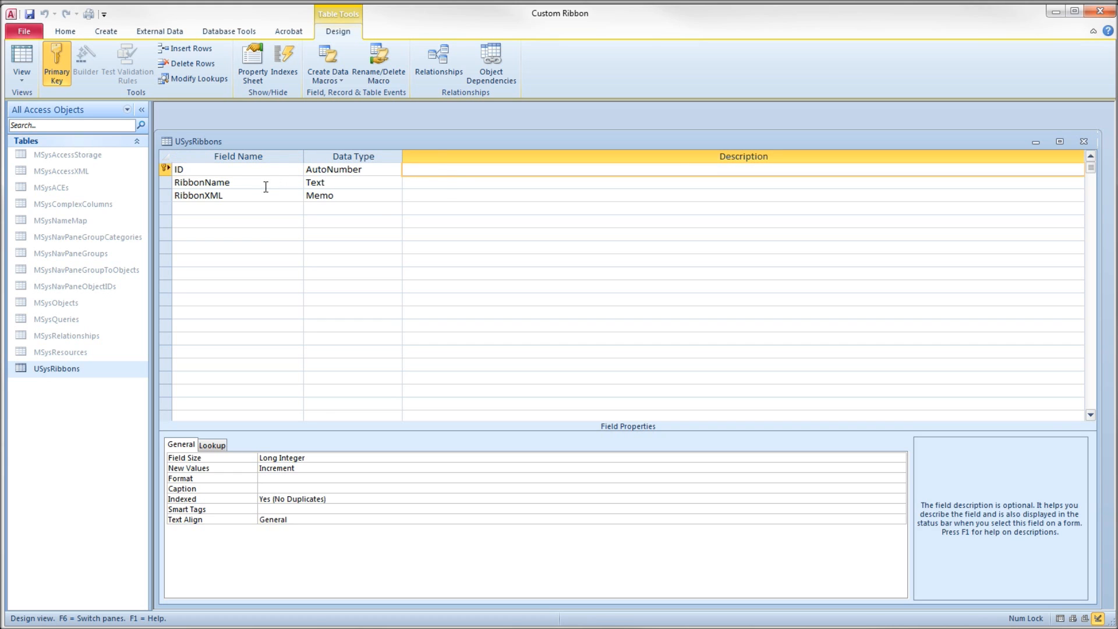
pyautogui.click(201, 181)
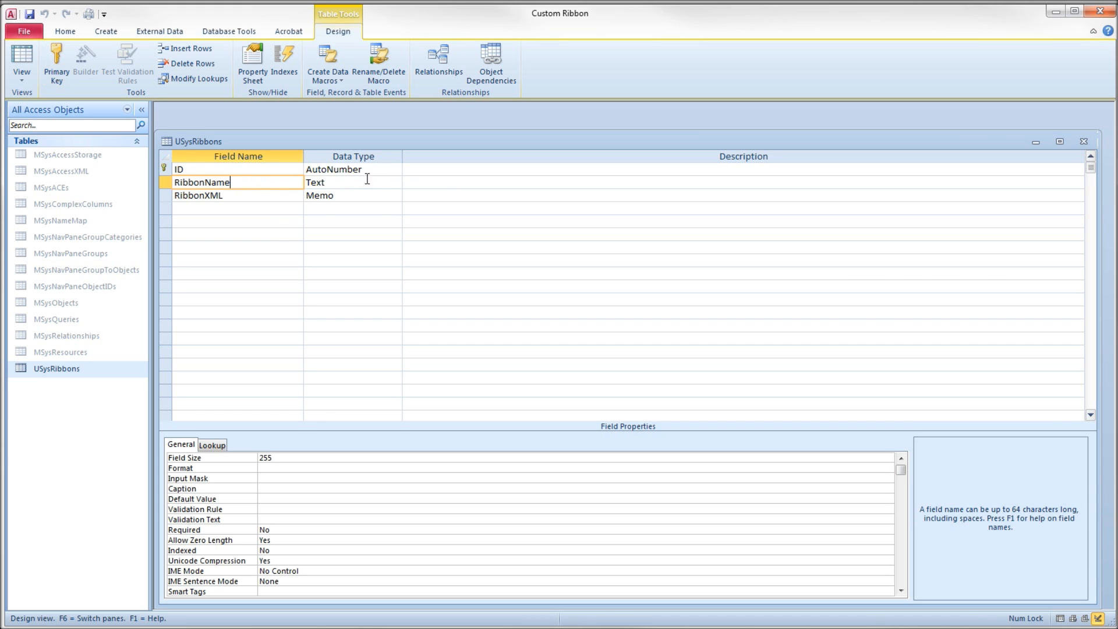
pyautogui.click(198, 196)
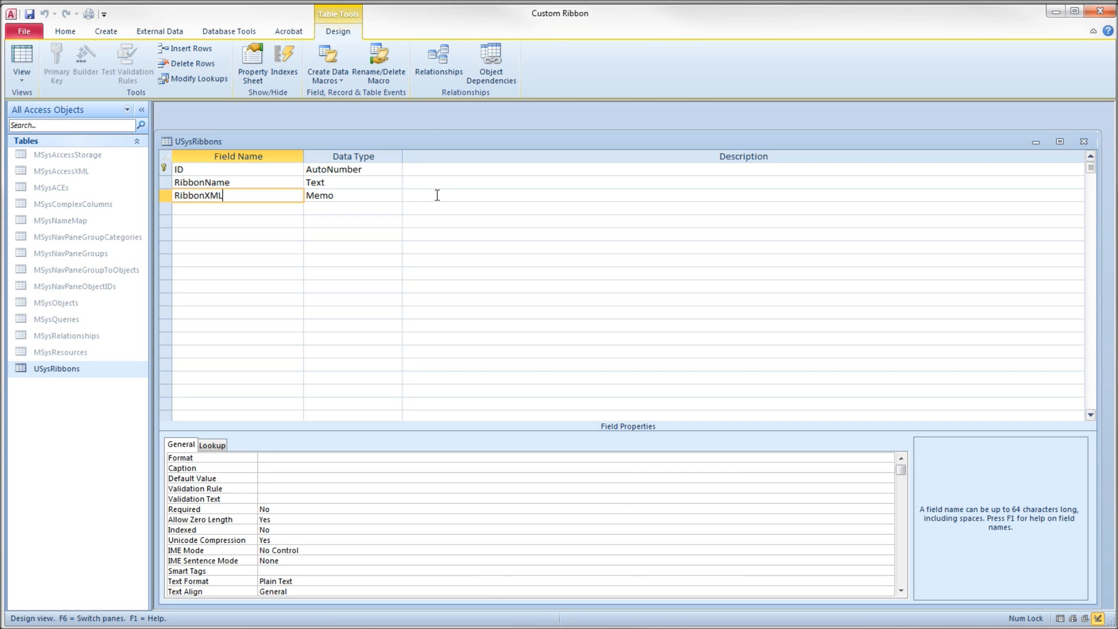
pyautogui.click(55, 63)
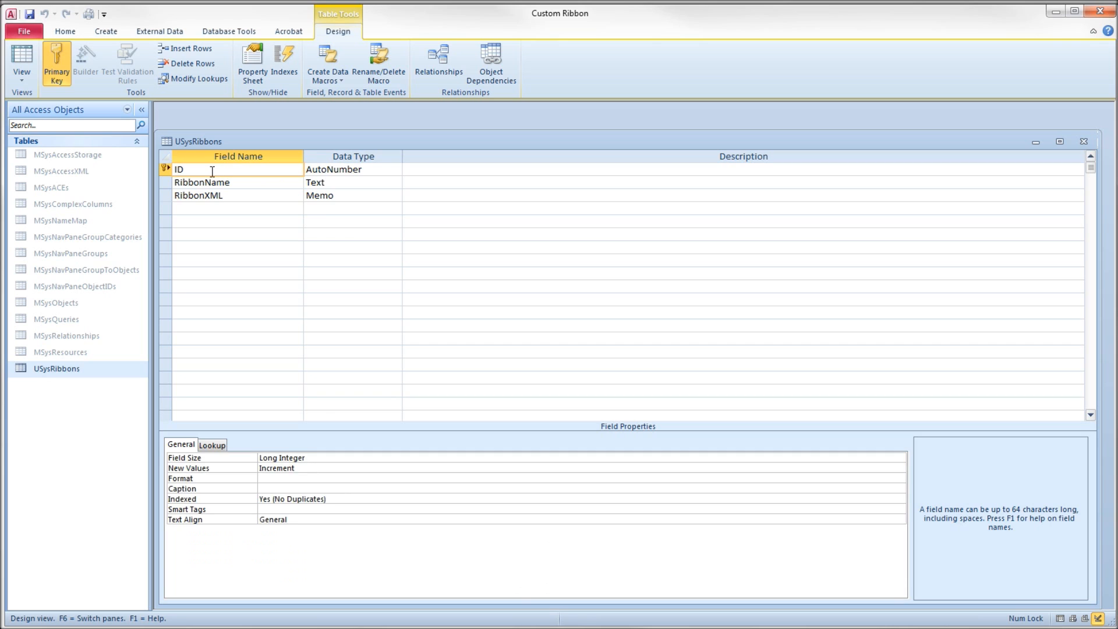
pyautogui.moveTo(712, 189)
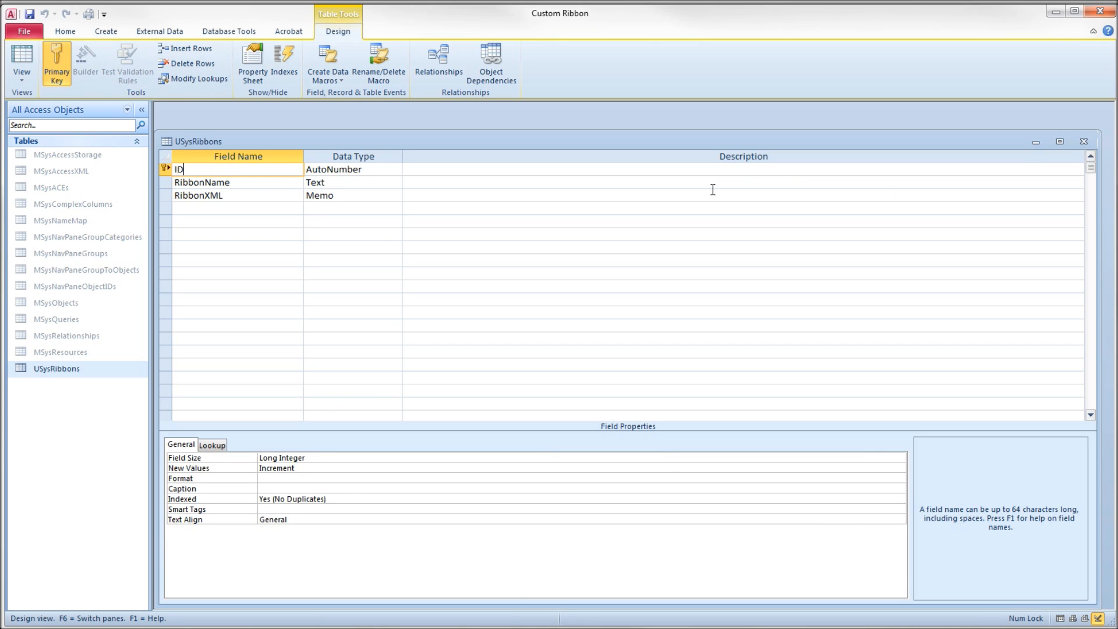
pyautogui.moveTo(1083, 141)
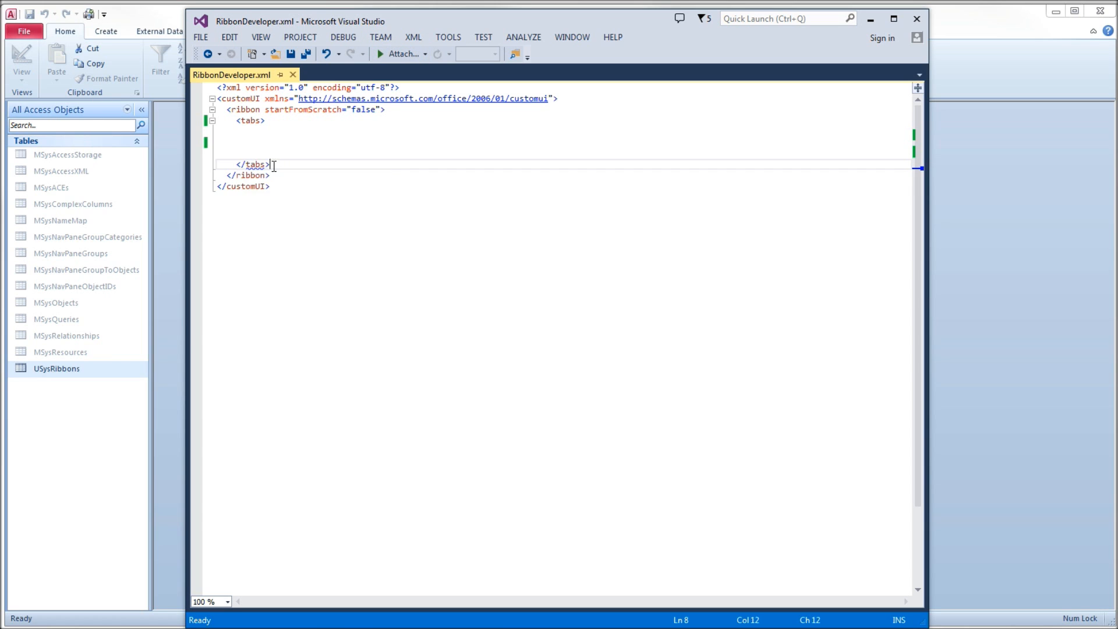
# Walk through the customUI, ribbon and tabs elements of the RibbonDeveloper.xml skeleton.
pyautogui.click(284, 171)
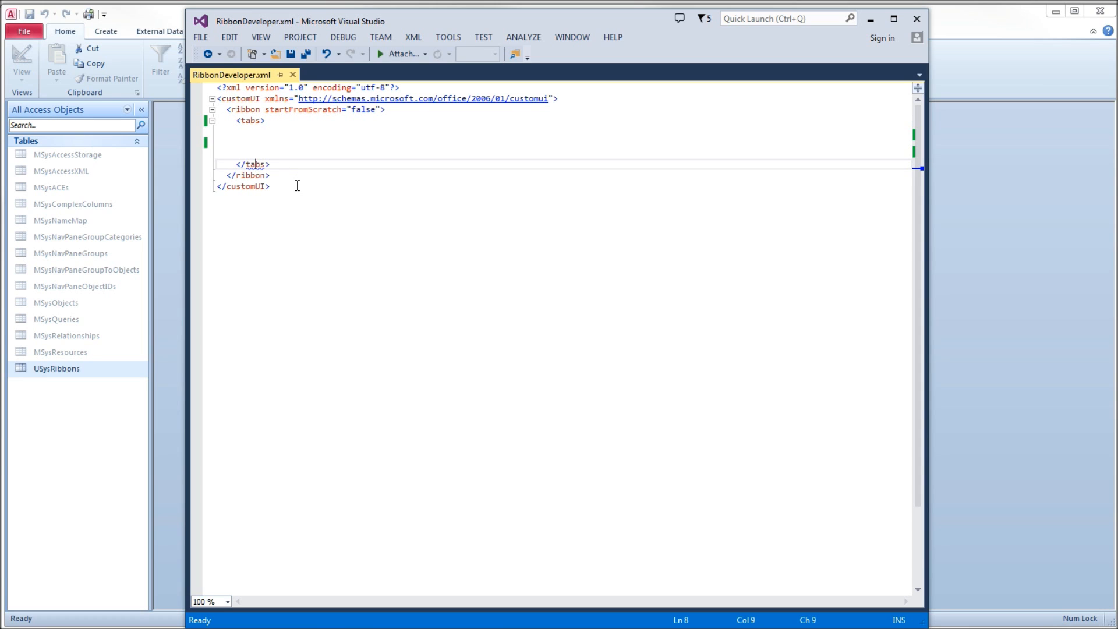
pyautogui.moveTo(298, 185)
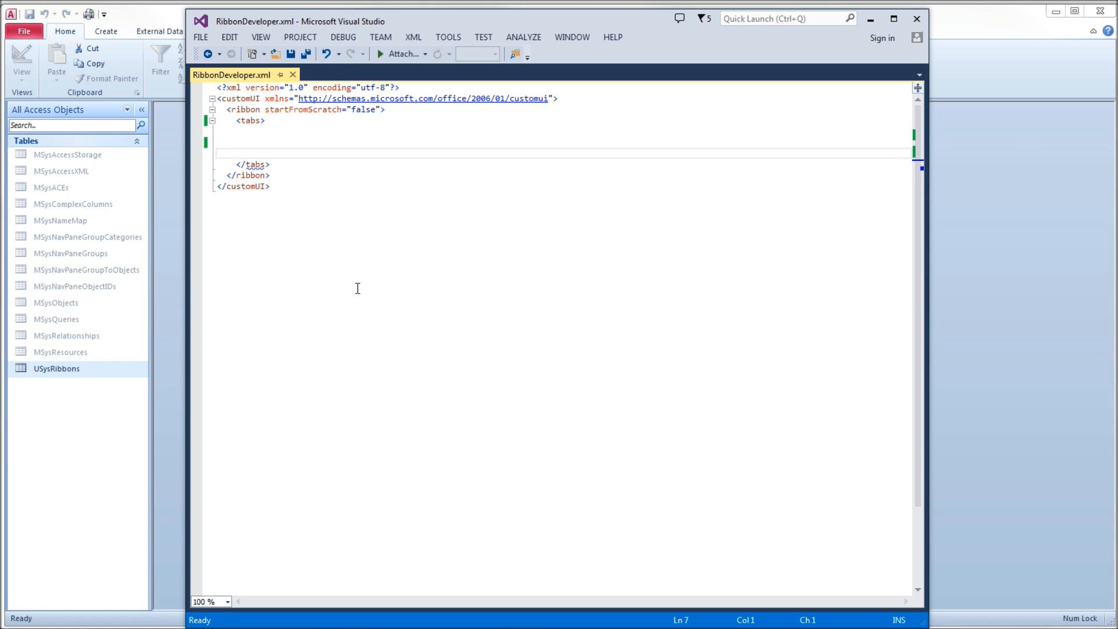
pyautogui.moveTo(390, 239)
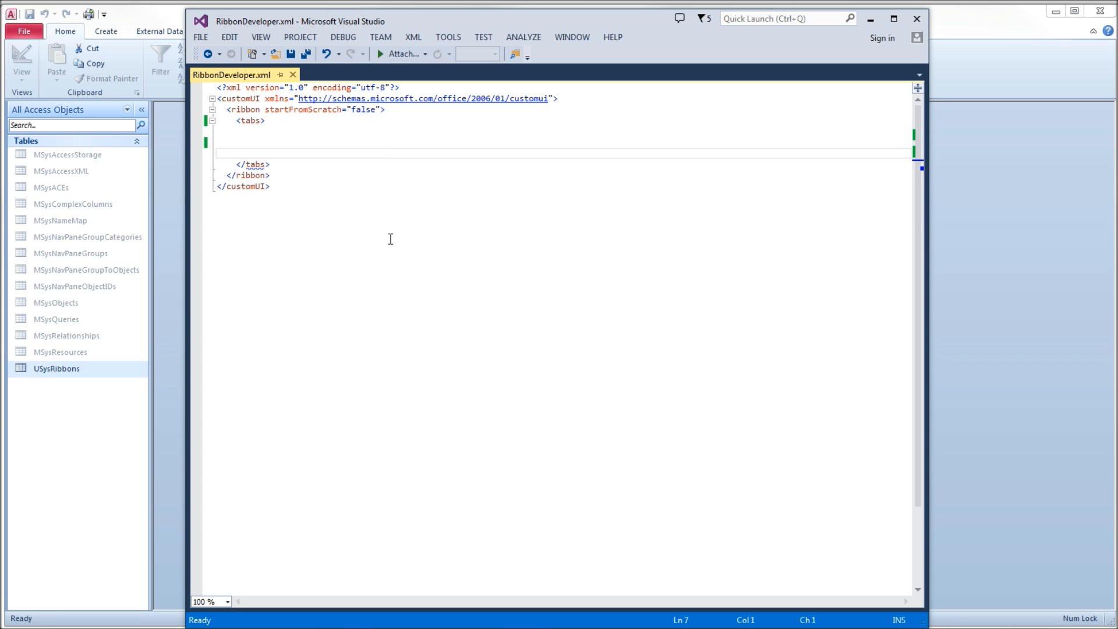
pyautogui.doubleClick(240, 98)
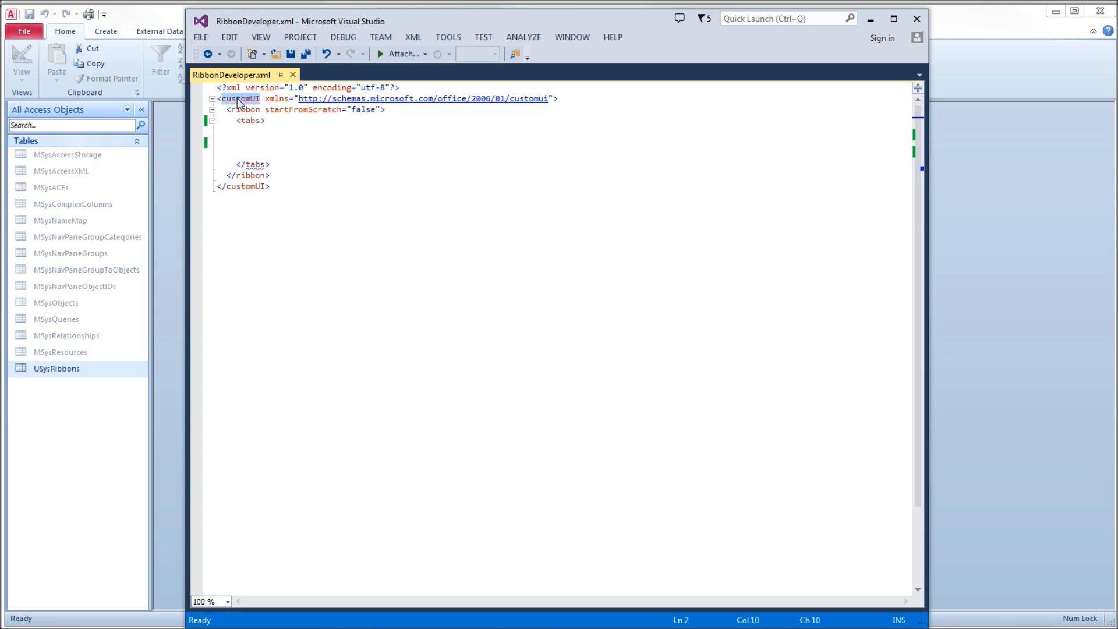
pyautogui.click(247, 186)
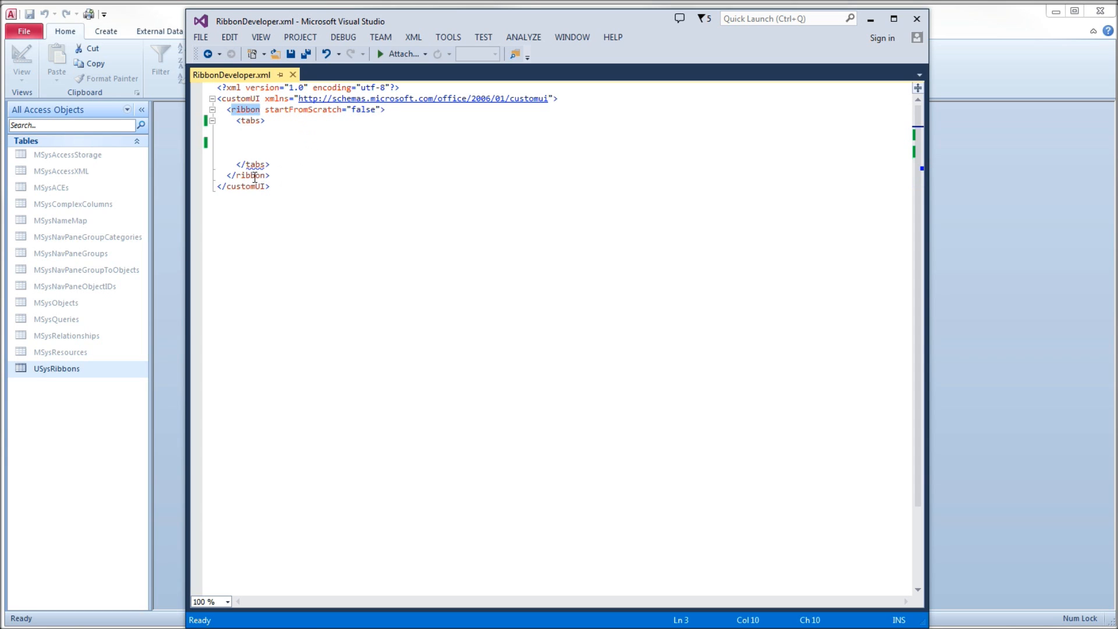
pyautogui.click(251, 174)
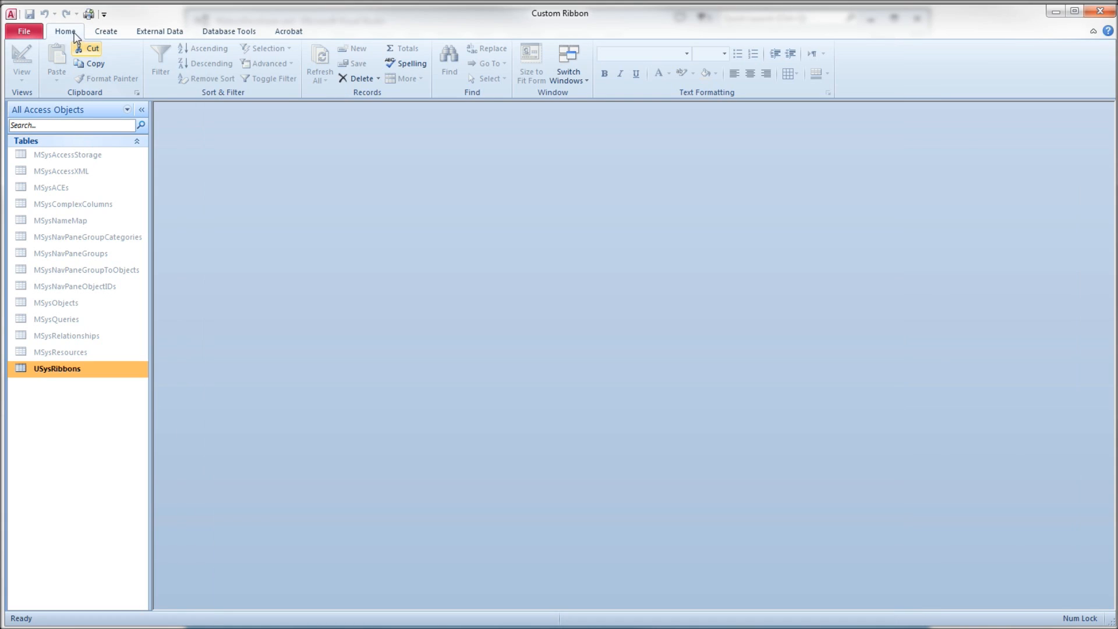
pyautogui.click(159, 30)
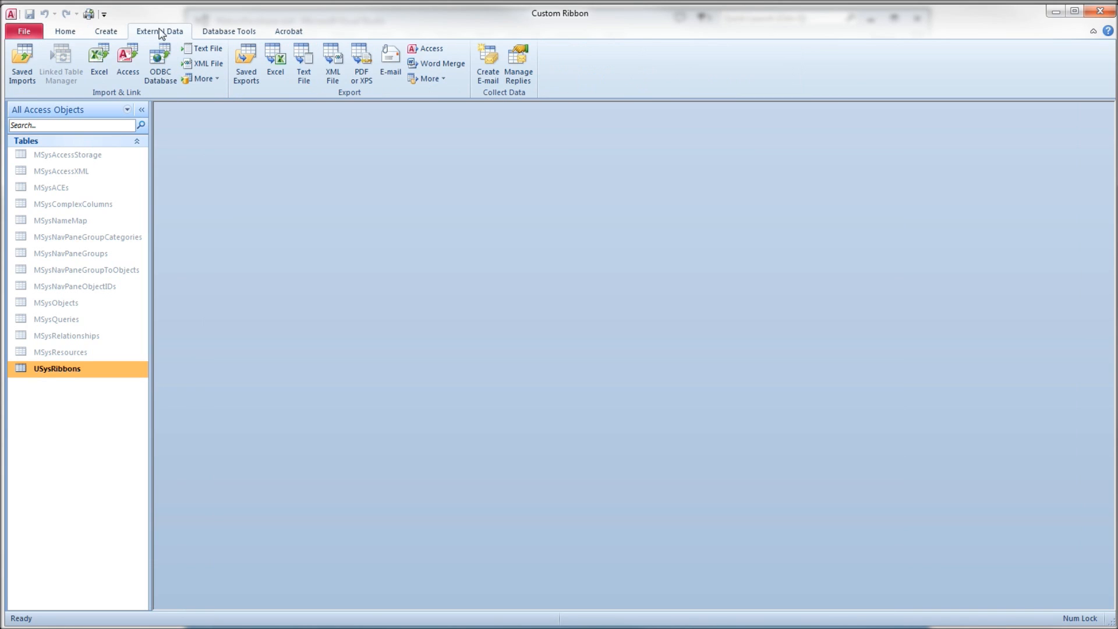
pyautogui.click(64, 30)
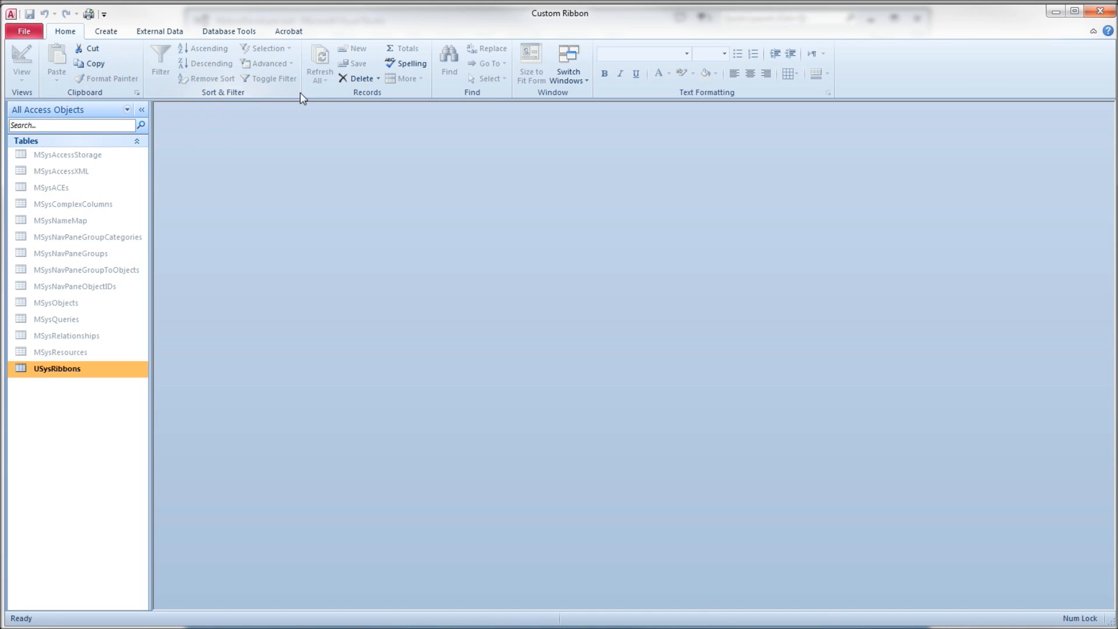
pyautogui.moveTo(102, 97)
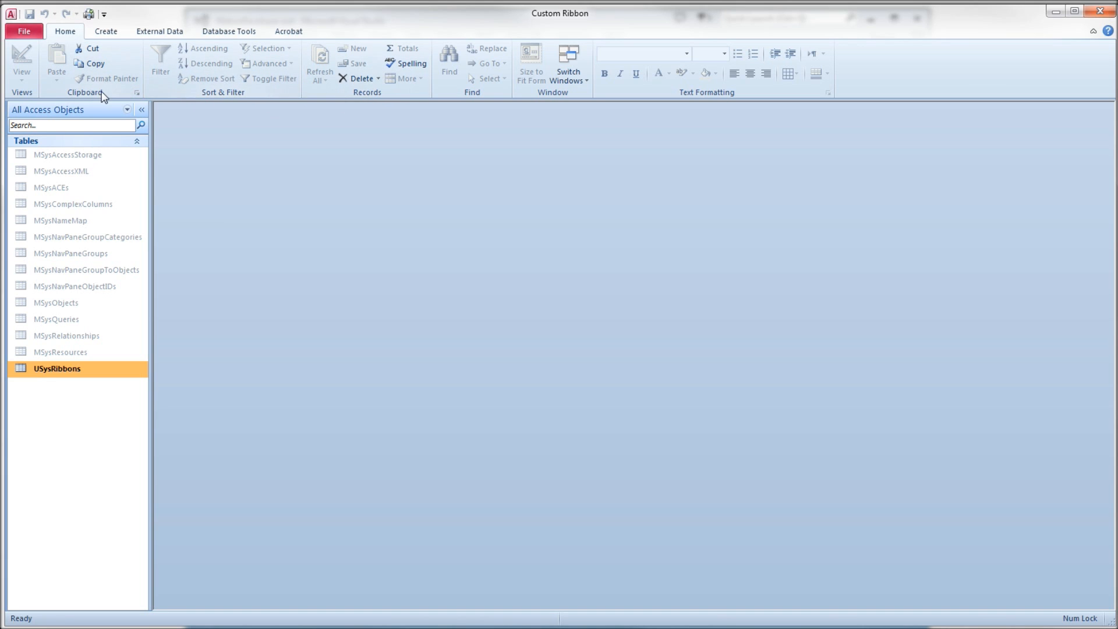
pyautogui.moveTo(223, 74)
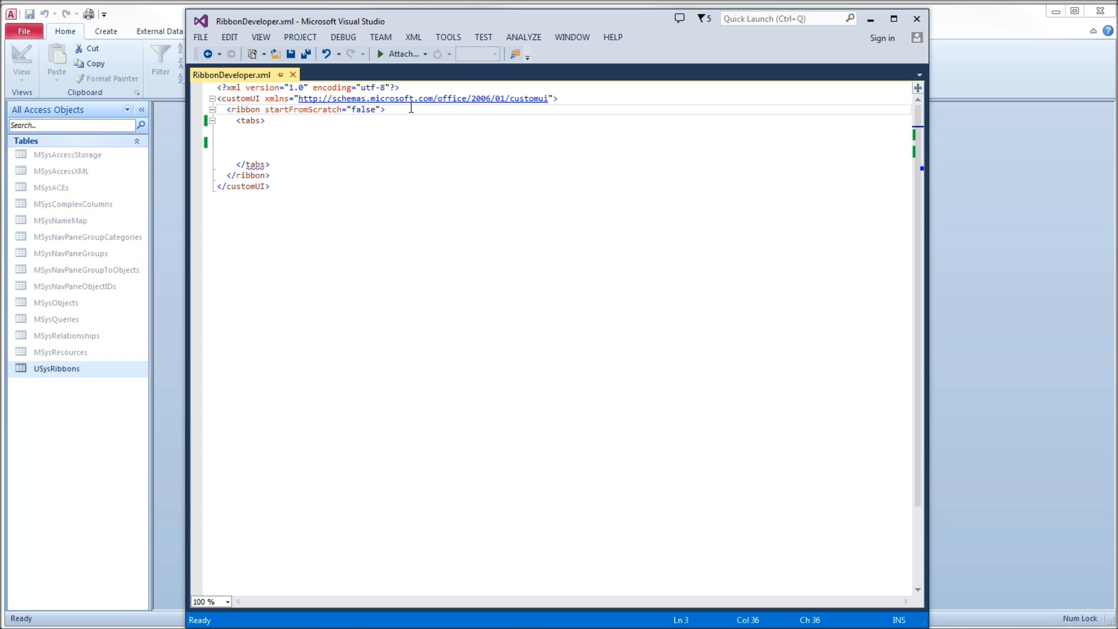
# Add <tab id="Home" label="Home"></tab> inside the tabs element of RibbonDeveloper.xml.
pyautogui.doubleClick(362, 109)
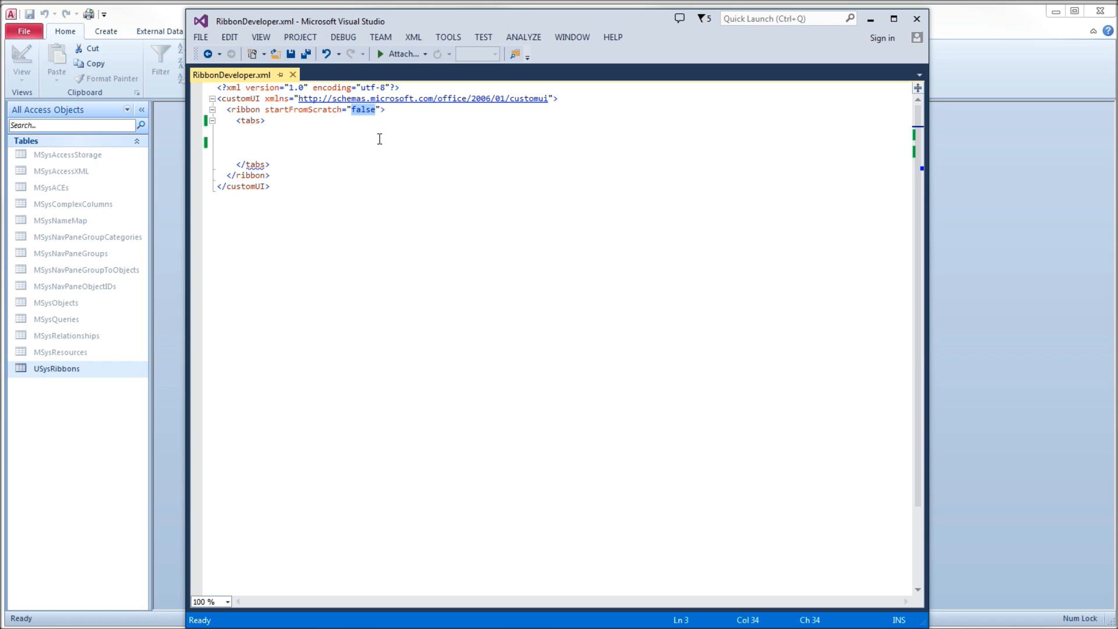
pyautogui.moveTo(356, 164)
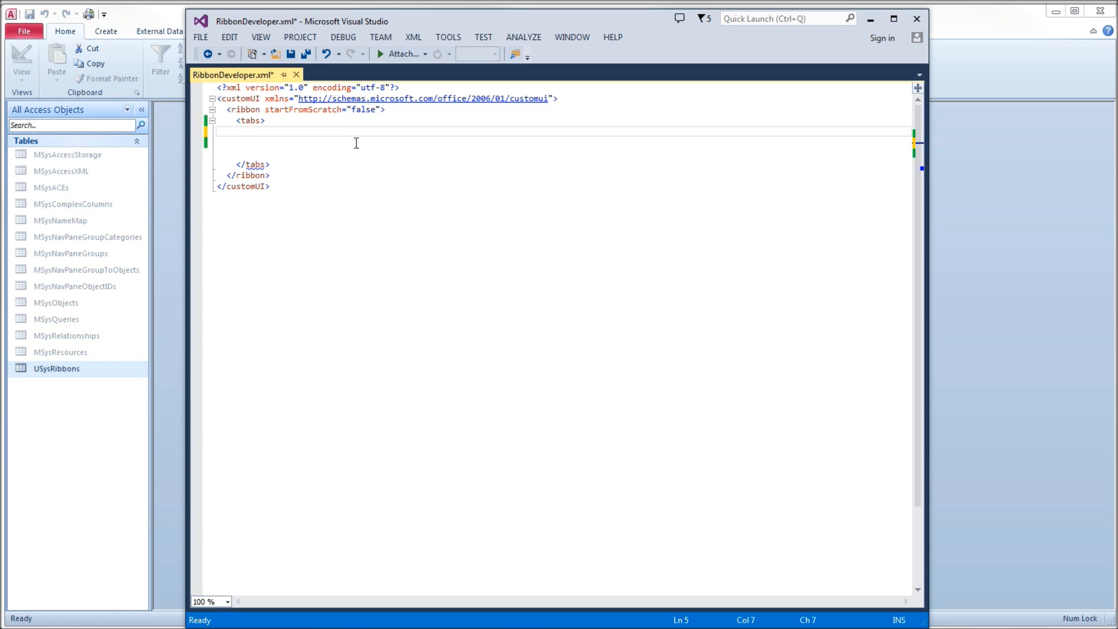
pyautogui.write('<tab')
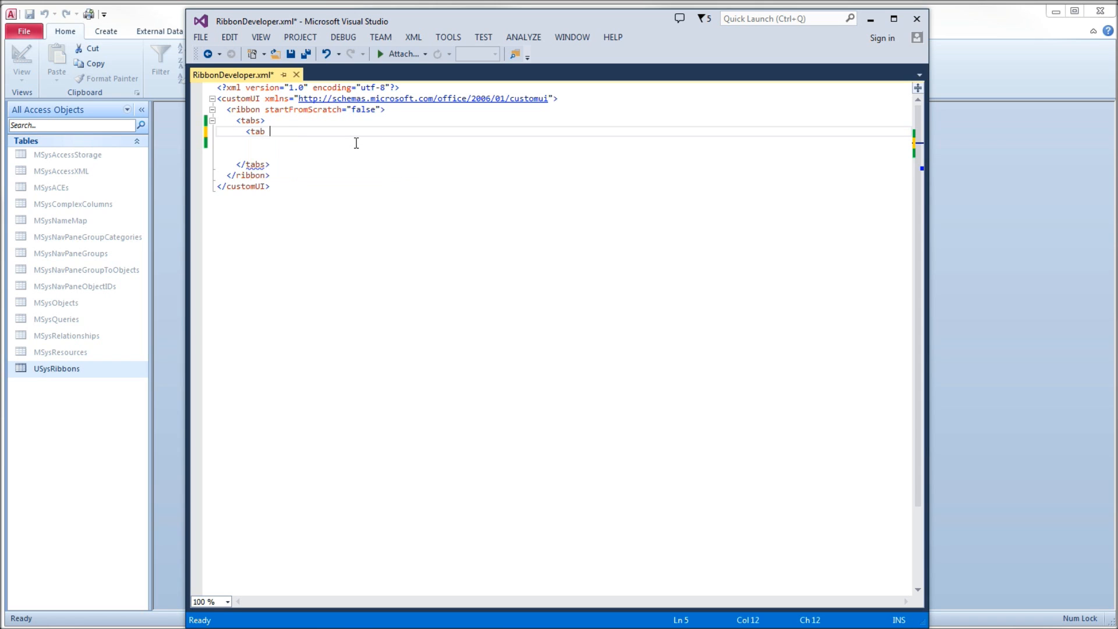
pyautogui.write('id="')
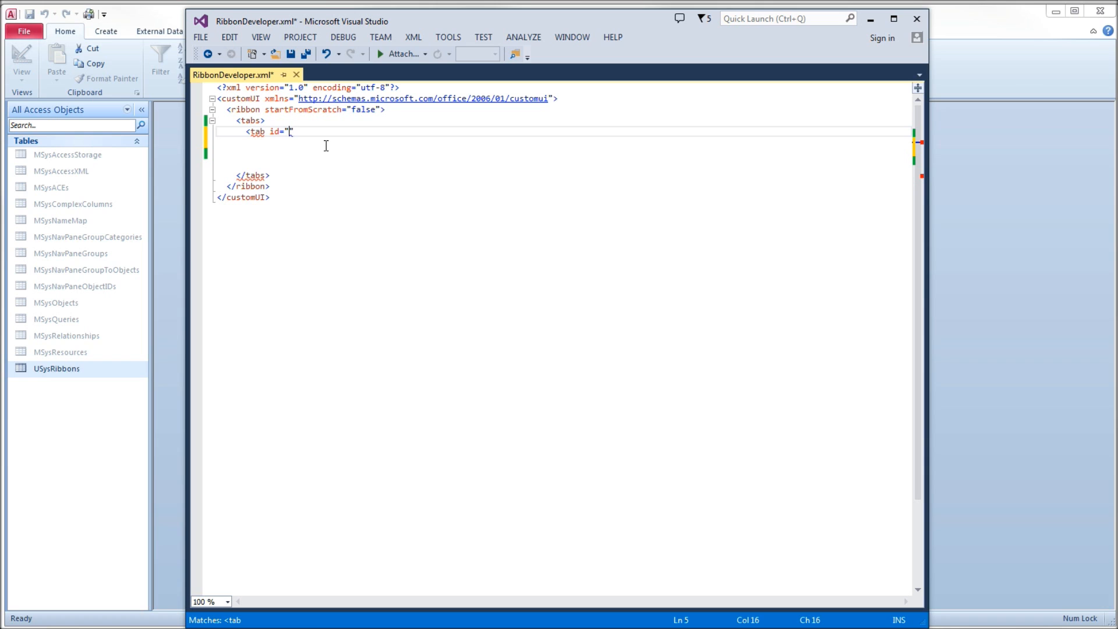
pyautogui.write('Home')
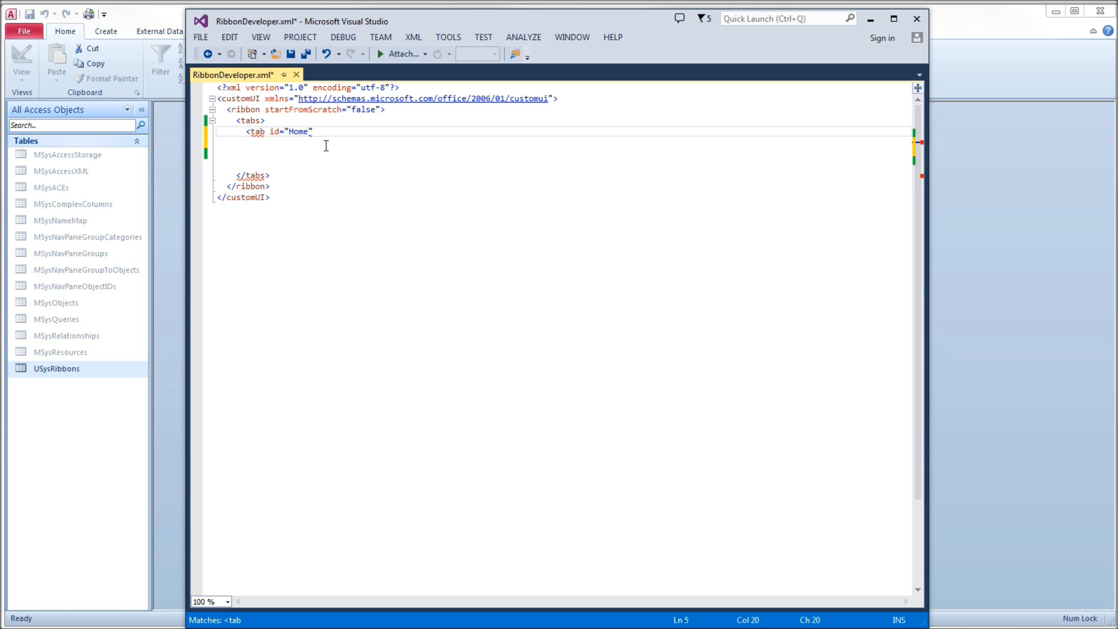
pyautogui.write('label="Home"')
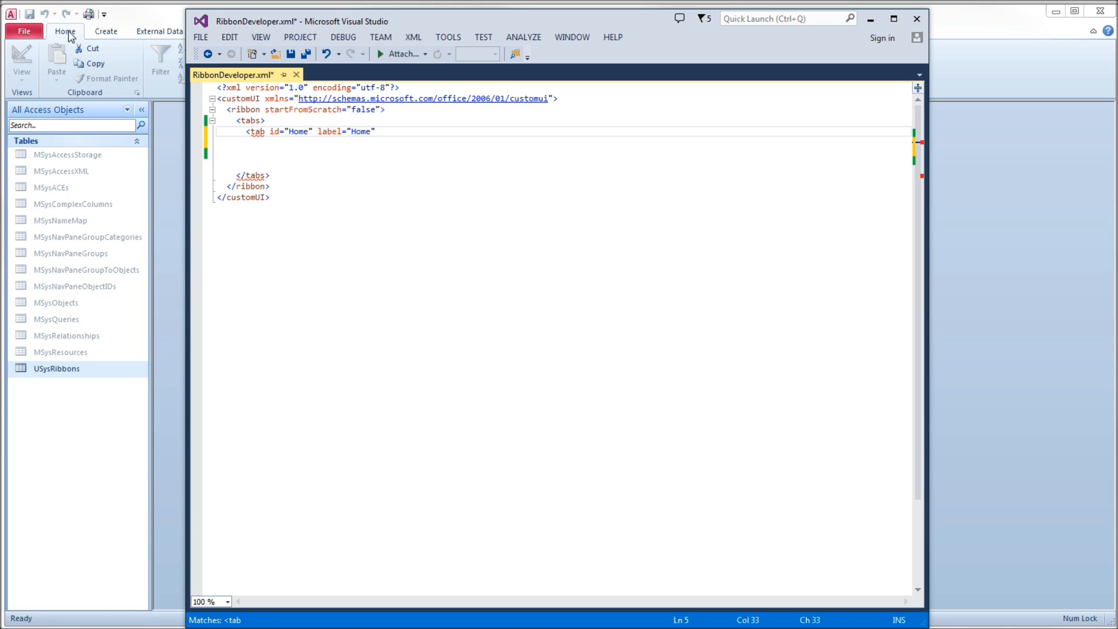
pyautogui.moveTo(474, 236)
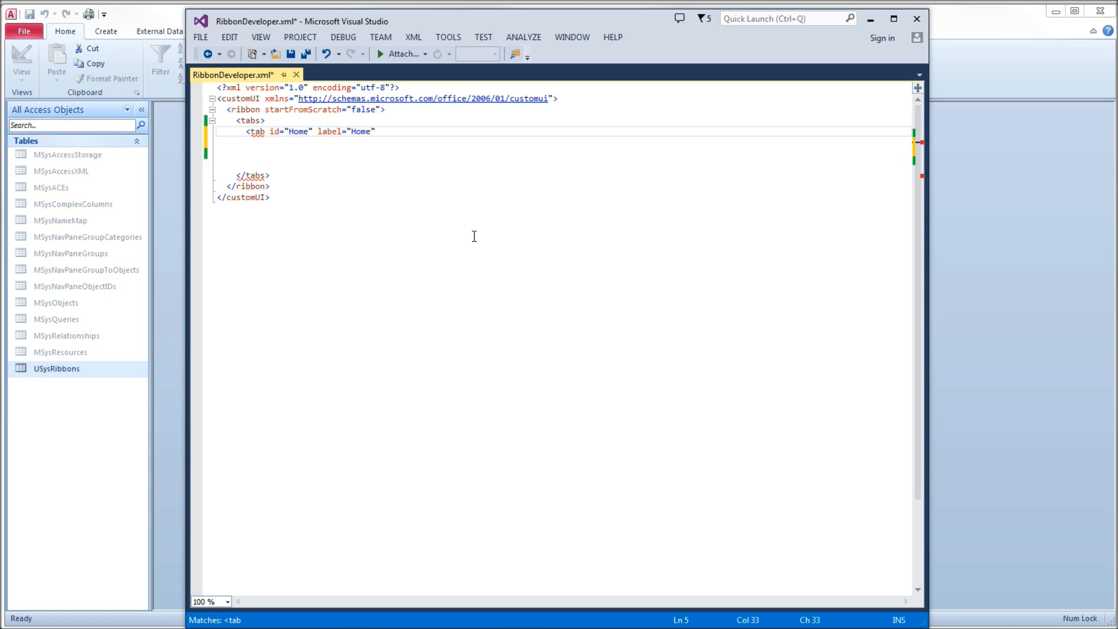
pyautogui.write('></tab>')
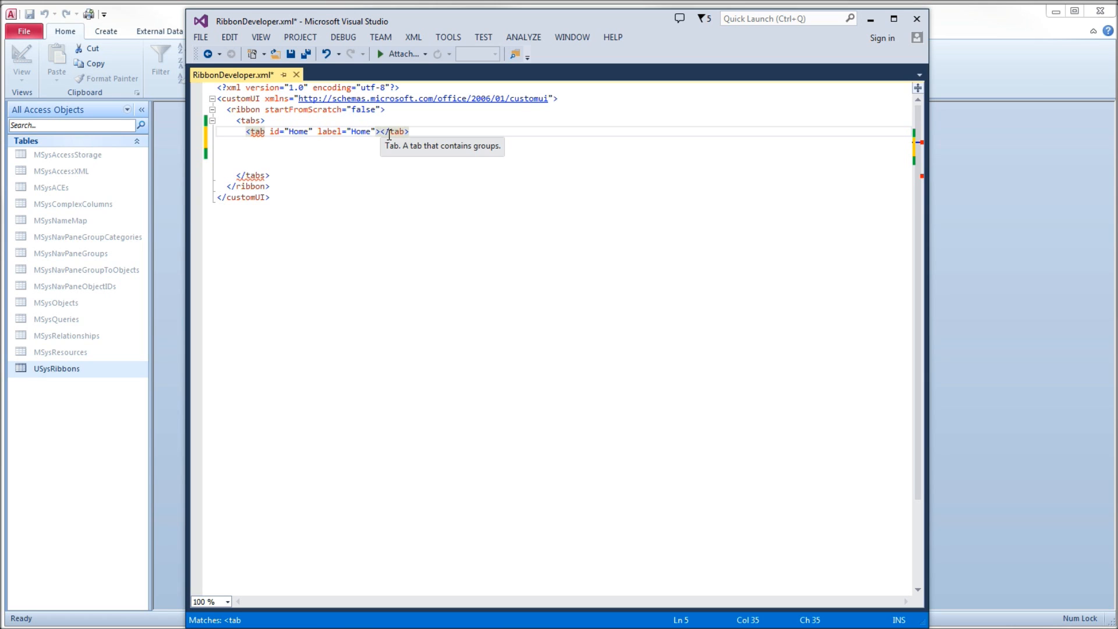
pyautogui.press('enter')
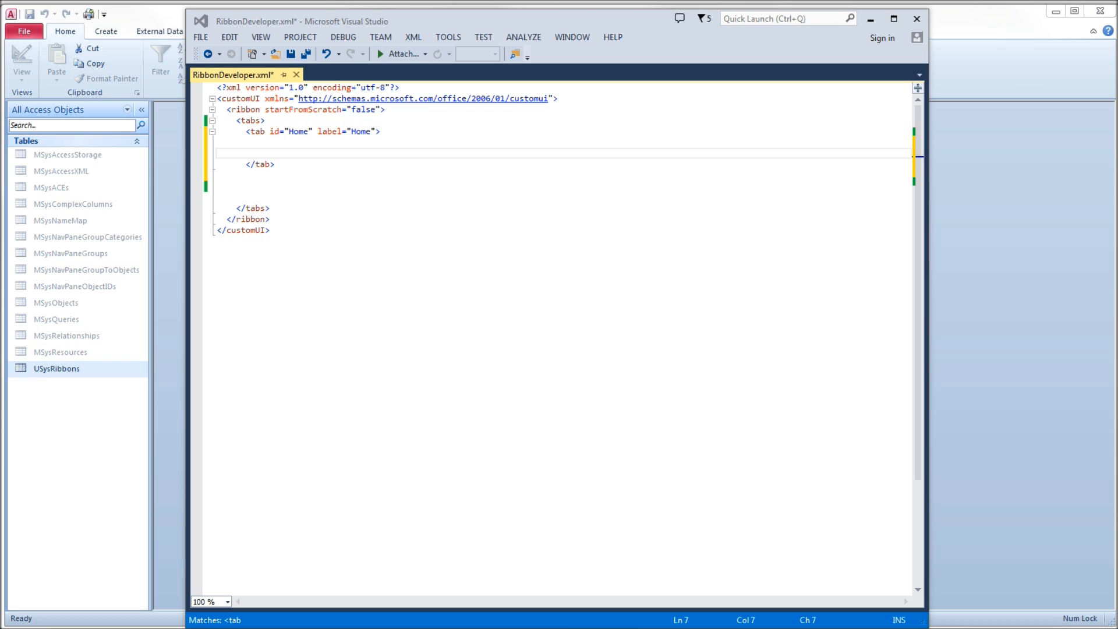
pyautogui.moveTo(222, 141)
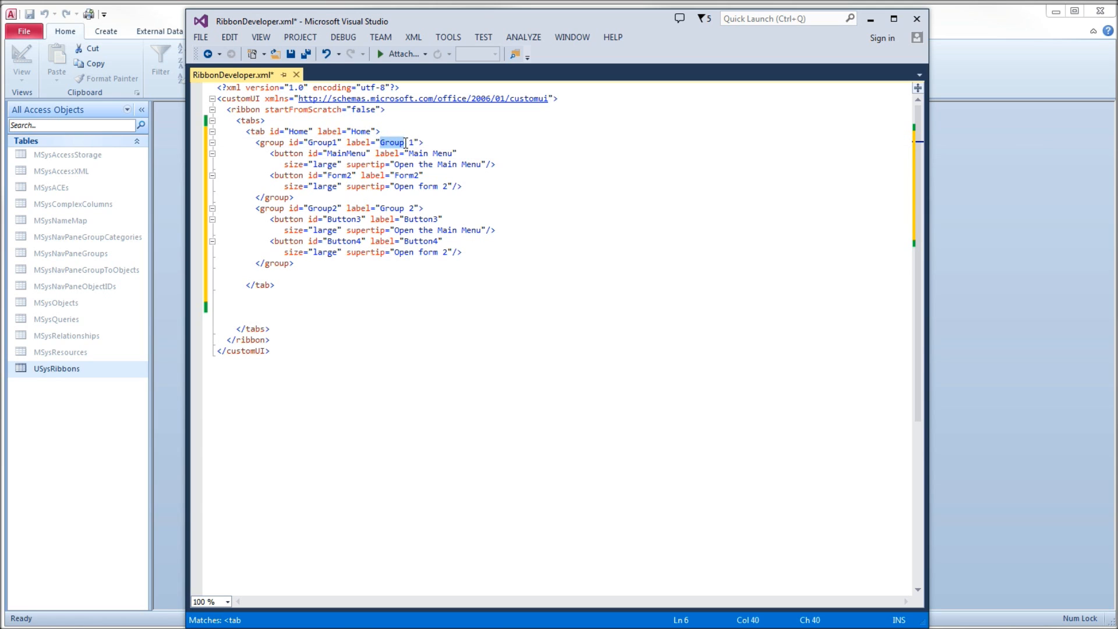
# Fill the Home tab with button groups and add a Maintenance tab with GroupM1 and GroupM2.
pyautogui.write('" "')
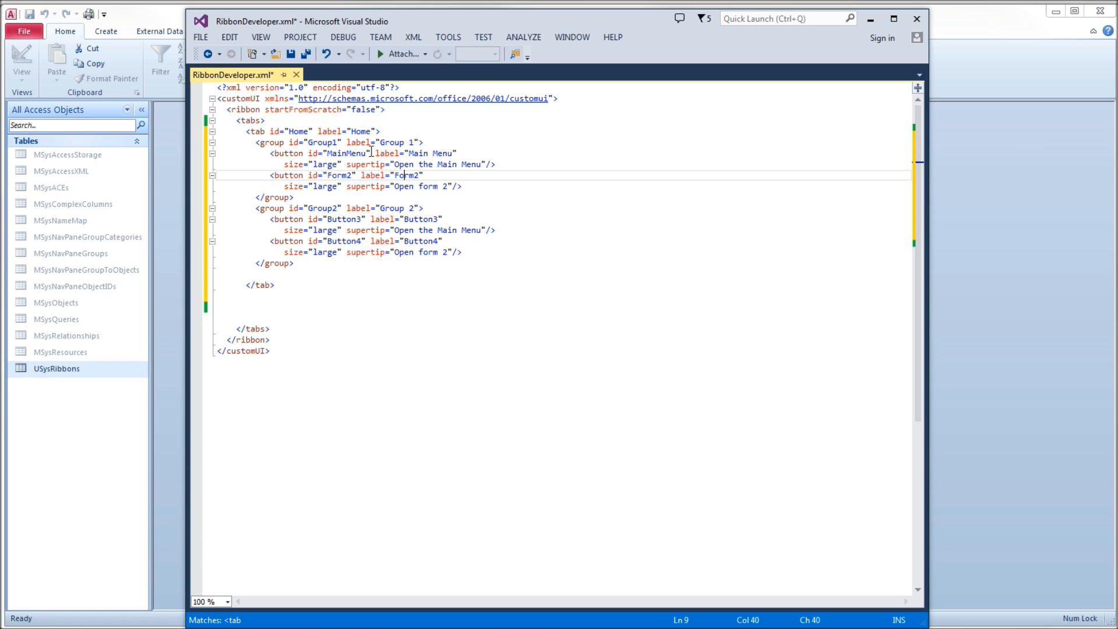
pyautogui.moveTo(295, 164)
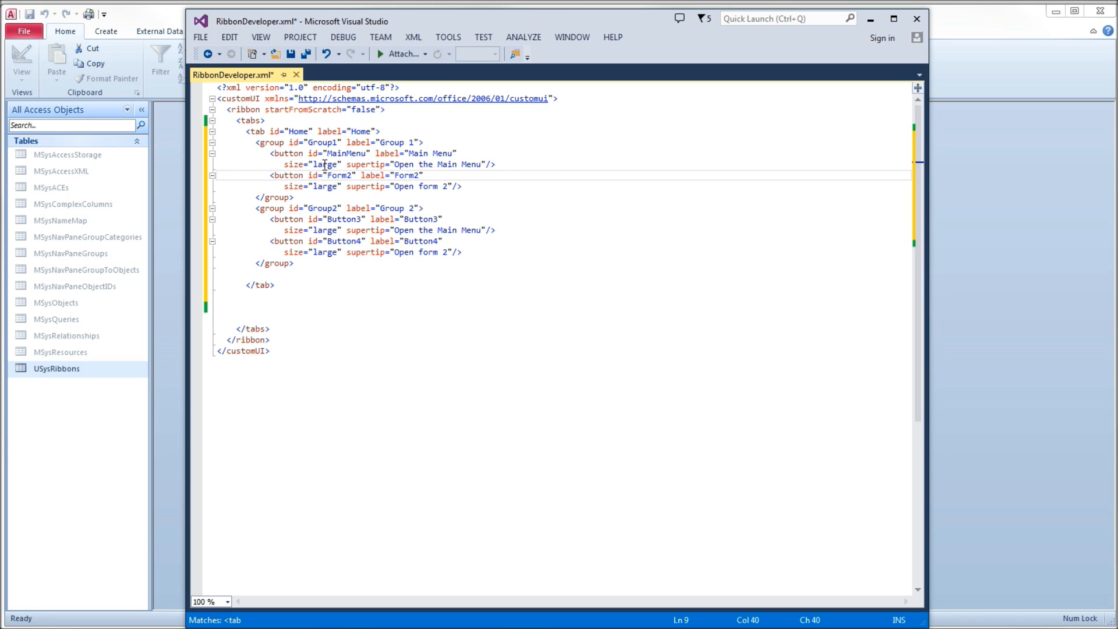
pyautogui.moveTo(369, 164)
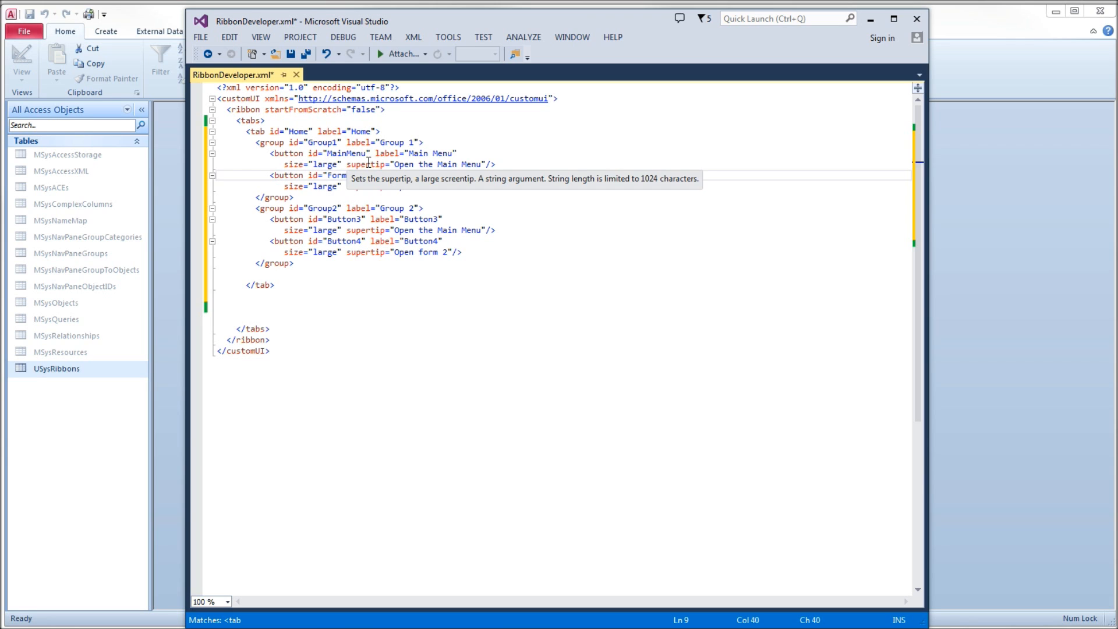
pyautogui.moveTo(370, 164)
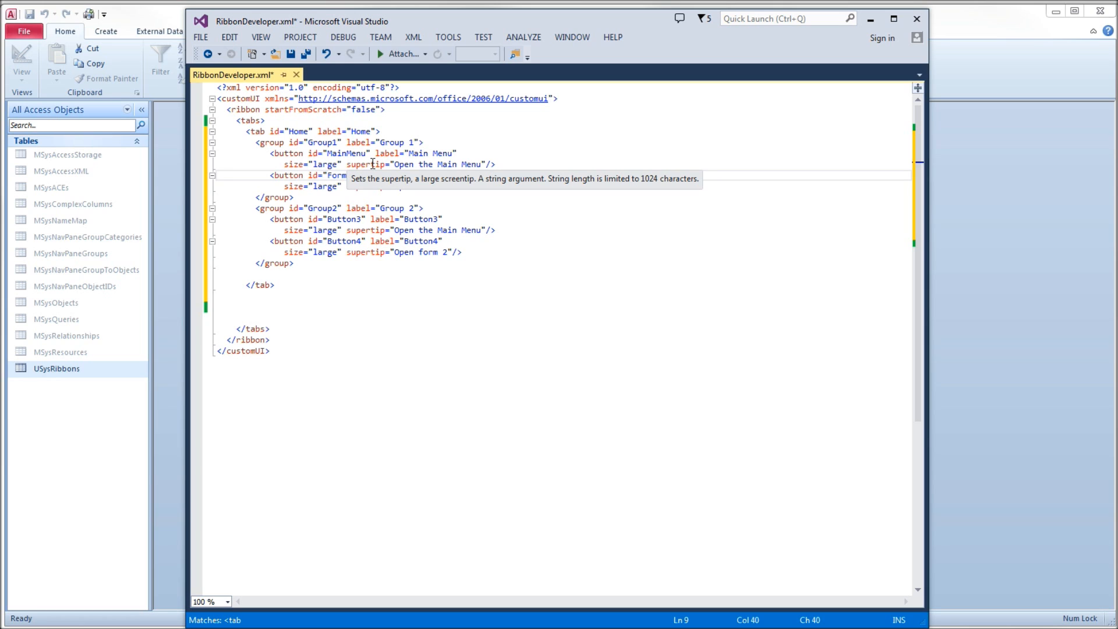
pyautogui.moveTo(537, 181)
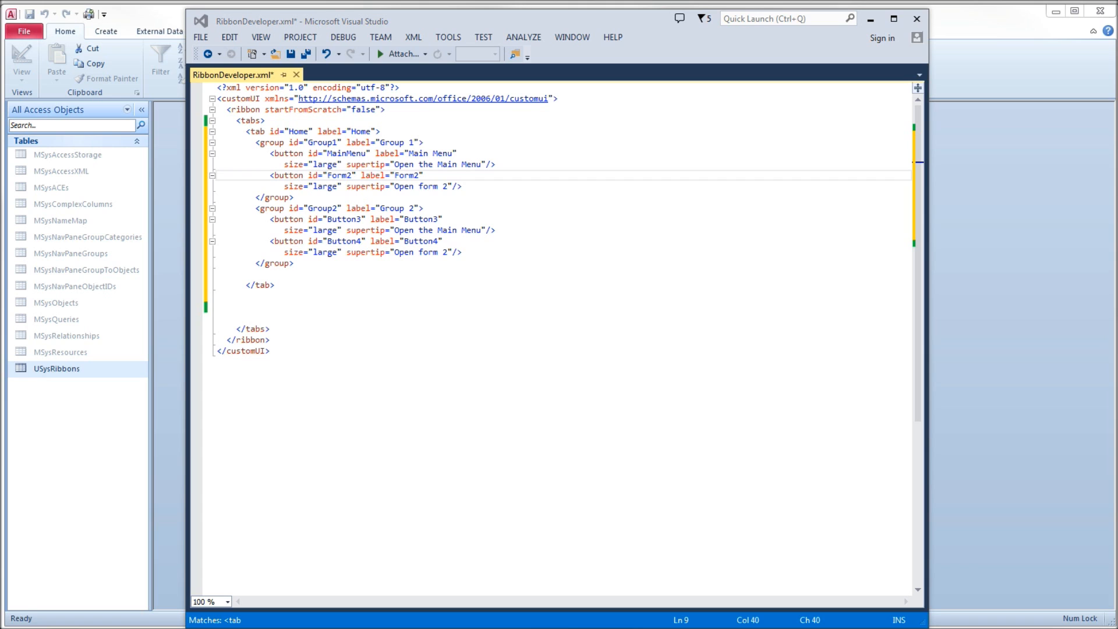
pyautogui.moveTo(427, 440)
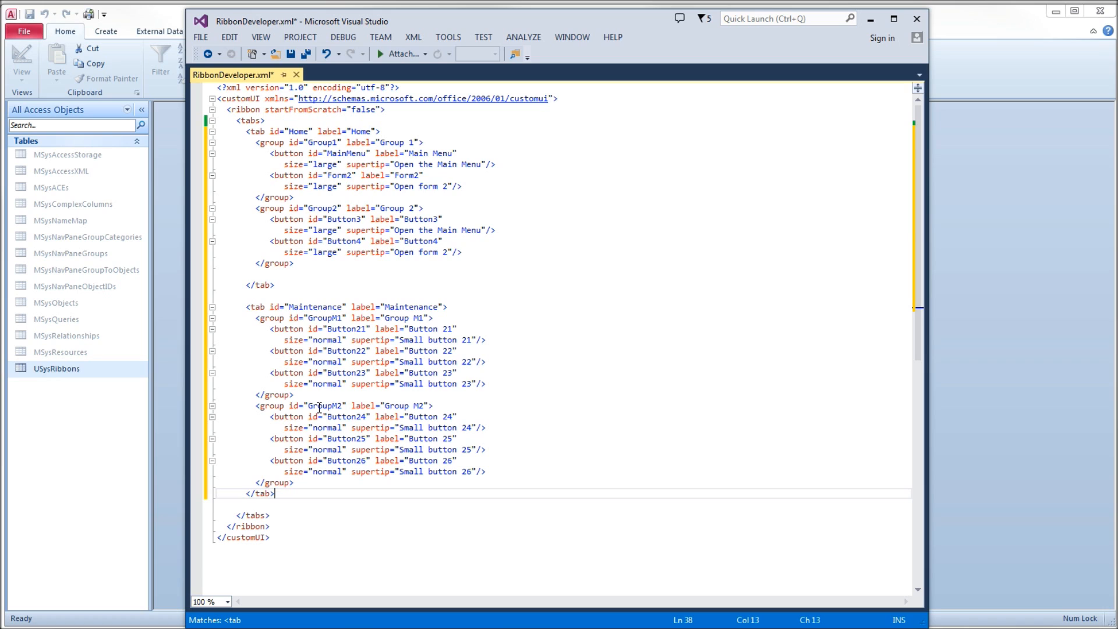
pyautogui.moveTo(413, 406)
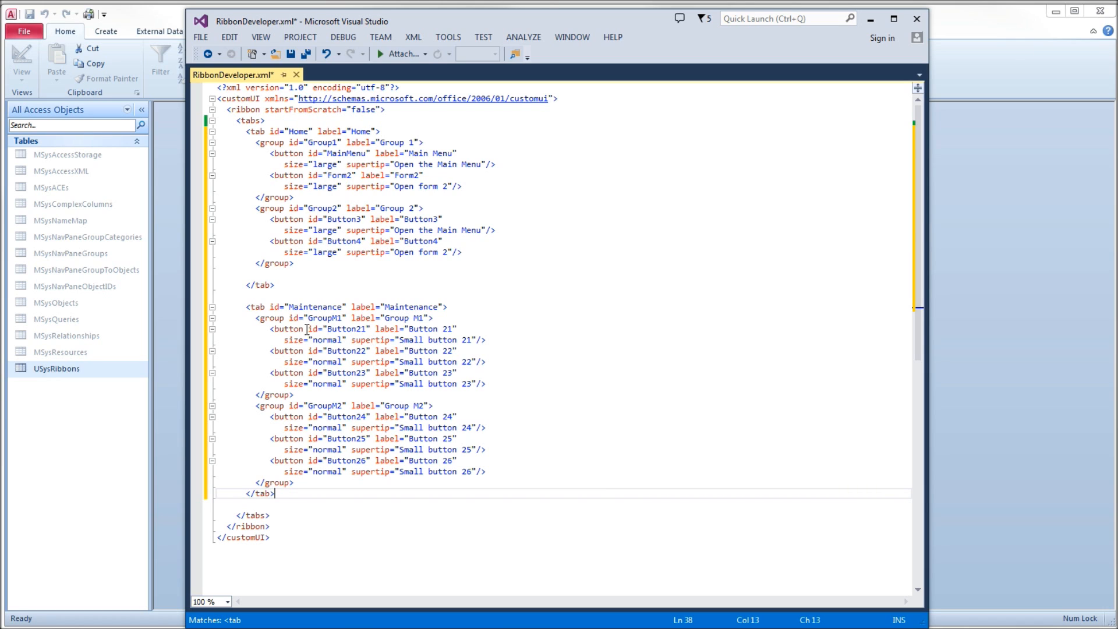
pyautogui.moveTo(330, 329)
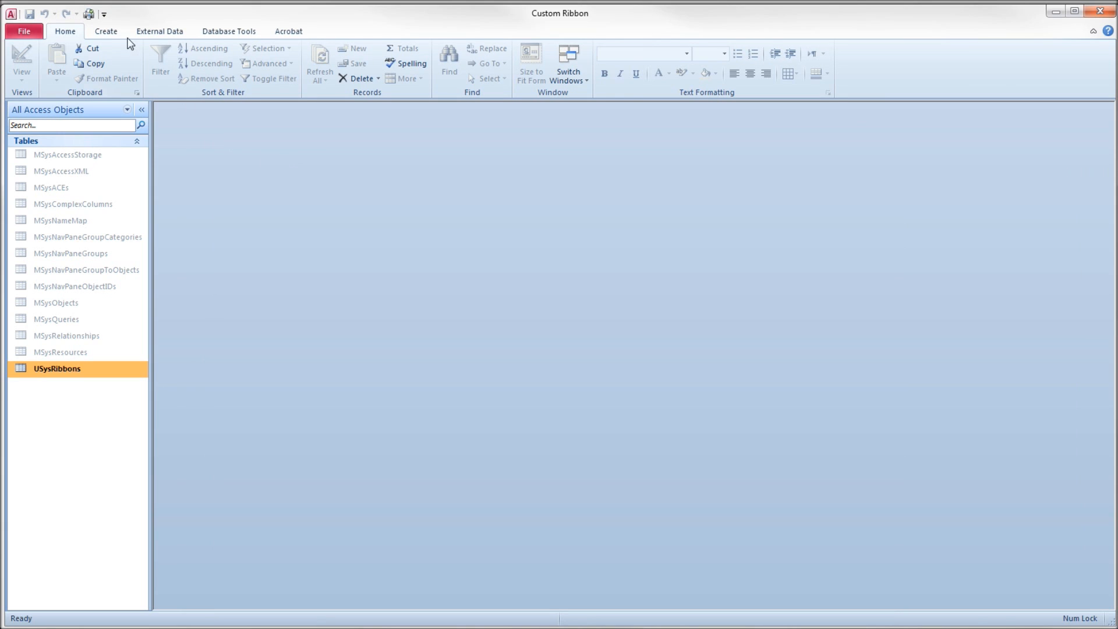
# Start a widened blank form in design view with USysRibbons as its record source.
pyautogui.click(106, 30)
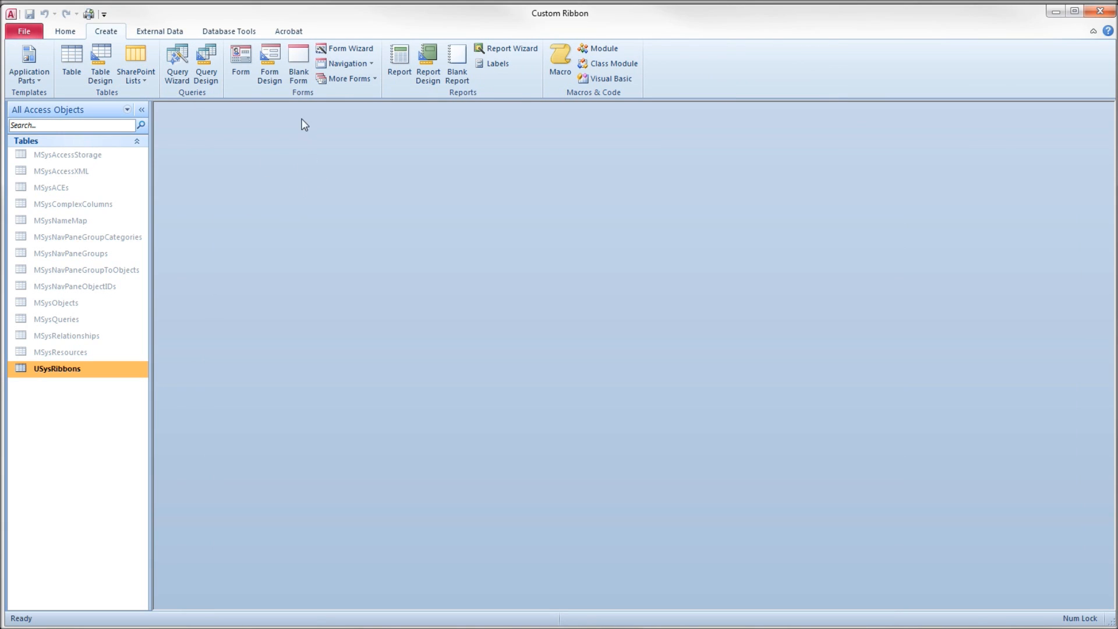
pyautogui.click(269, 63)
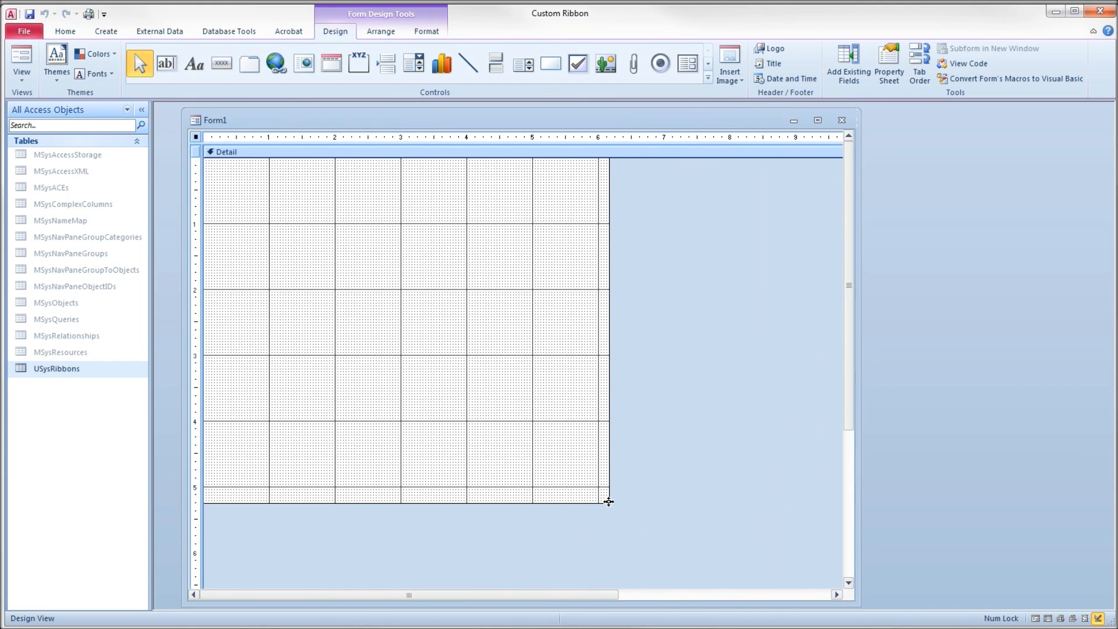
pyautogui.moveTo(606, 503); pyautogui.dragTo(811, 583)
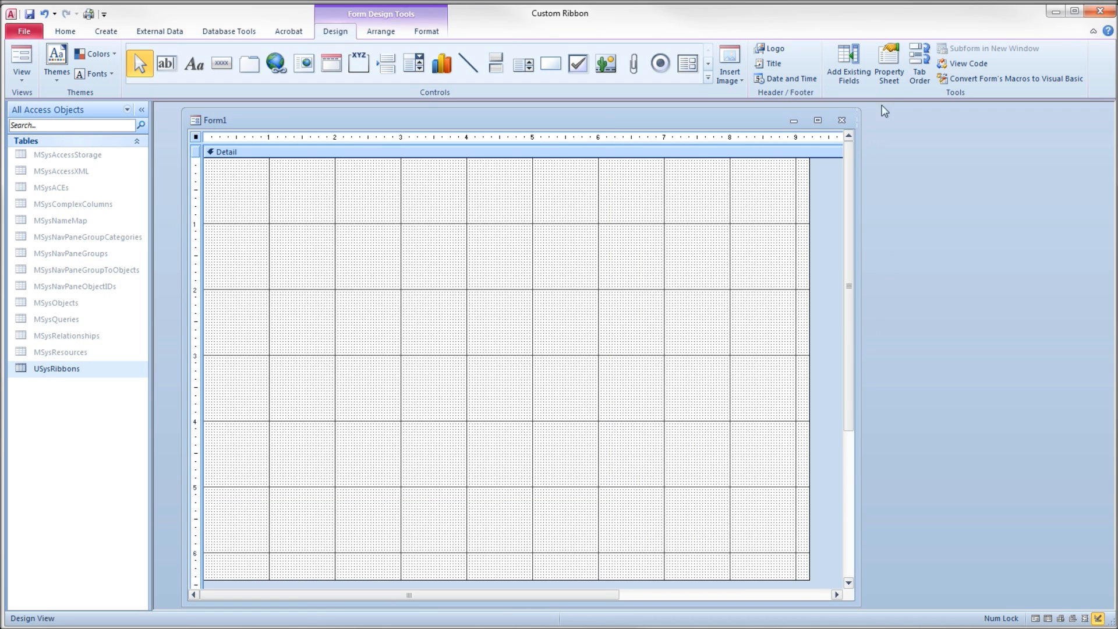
pyautogui.click(888, 63)
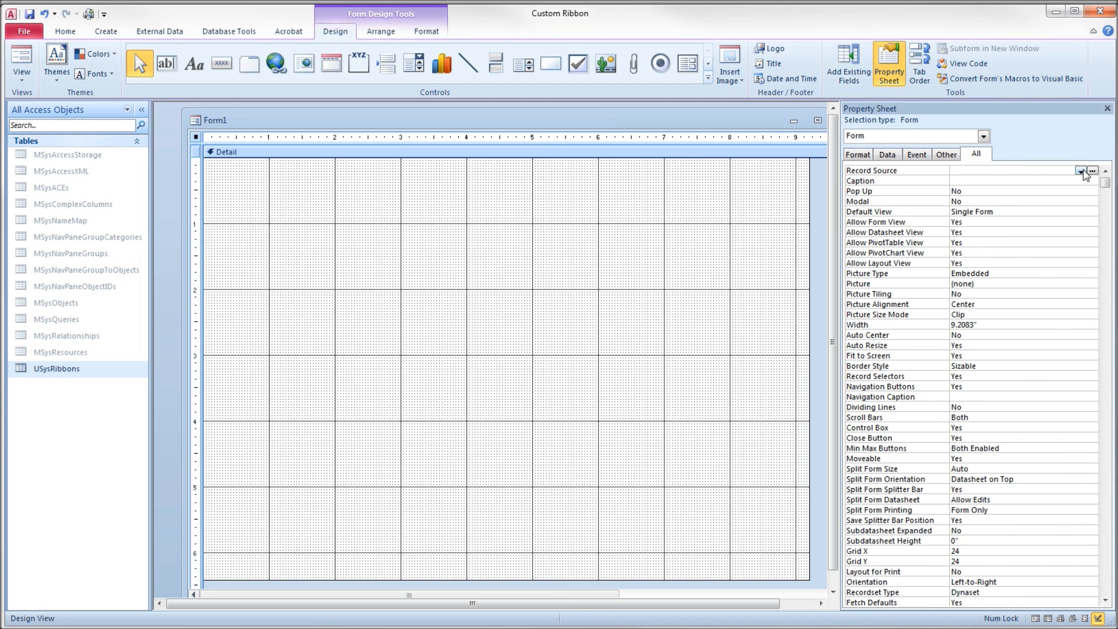
pyautogui.click(1081, 170)
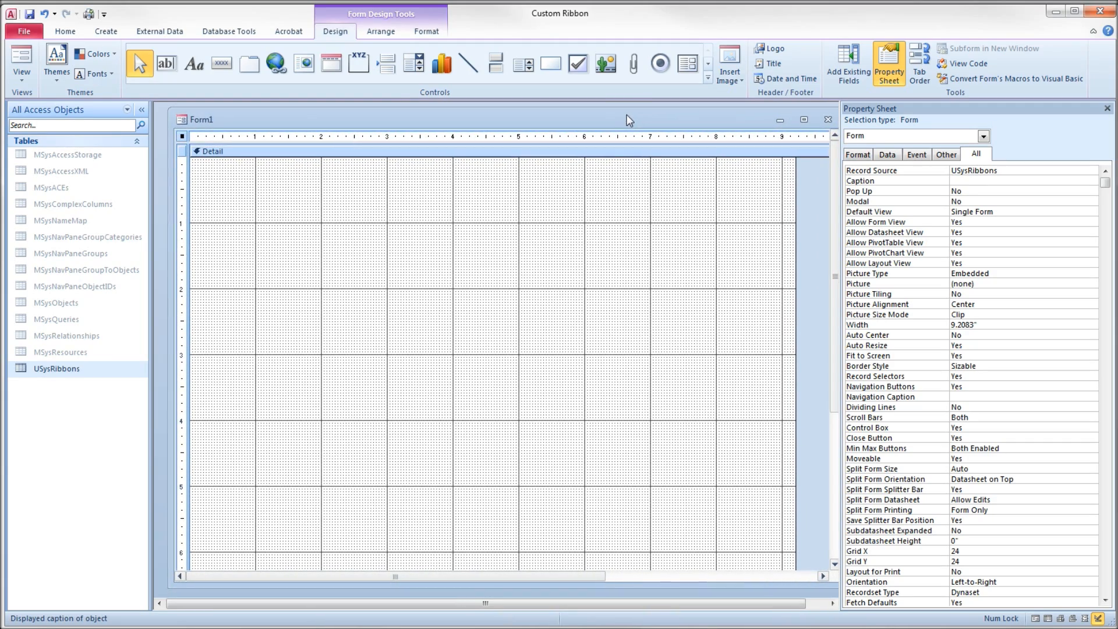
pyautogui.moveTo(847, 63)
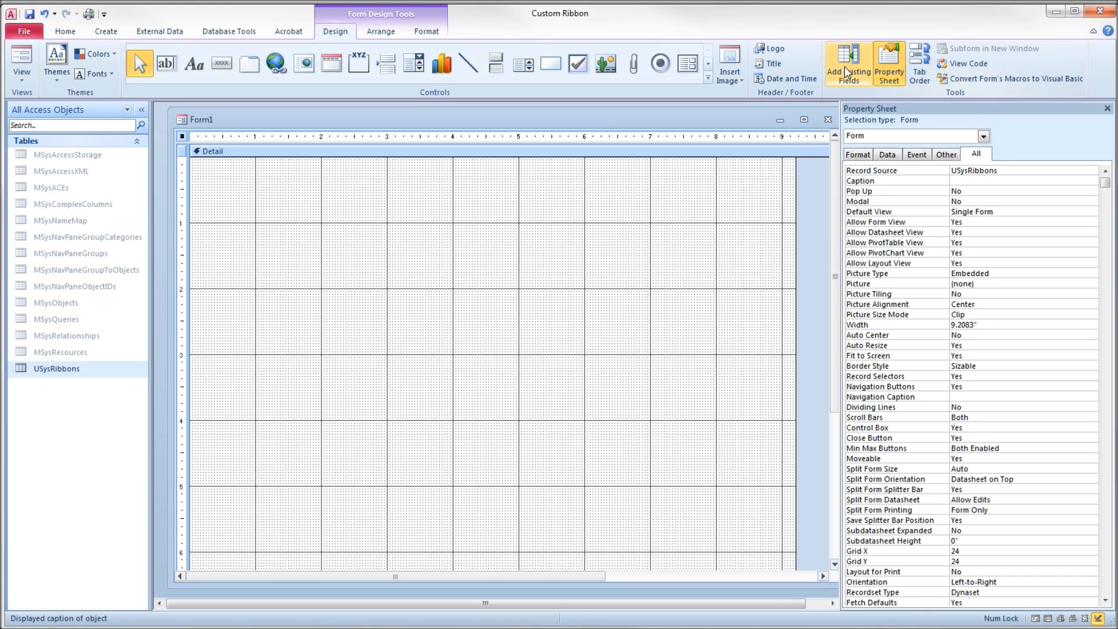
# Place ID, RibbonName and RibbonXML on the form, enlarge RibbonXML, and save as frmUSysRibbons.
pyautogui.click(846, 61)
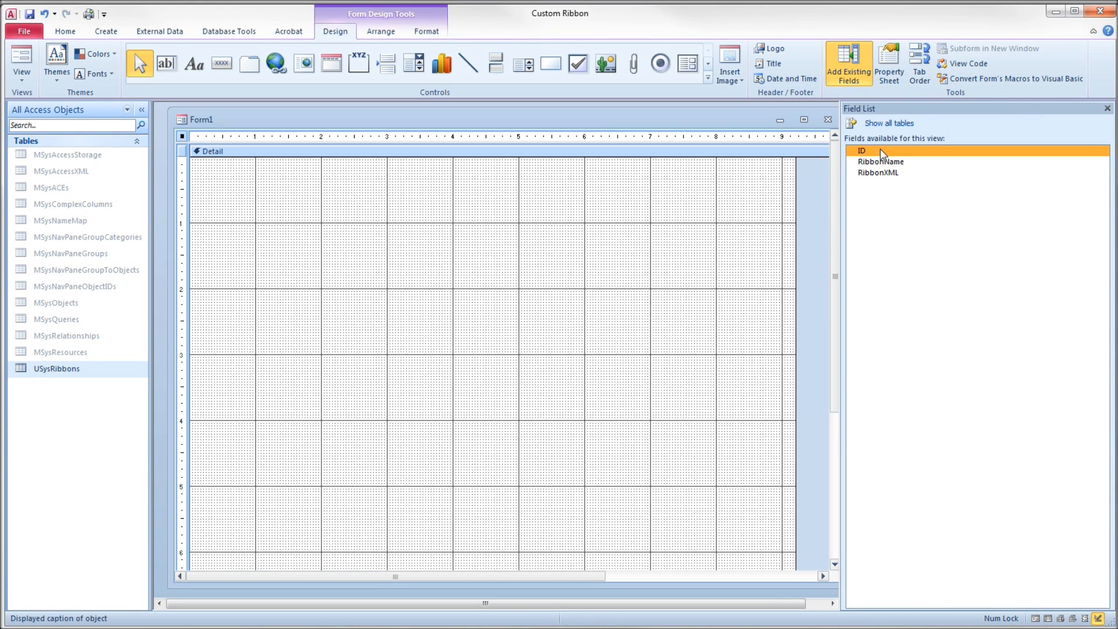
pyautogui.click(878, 172)
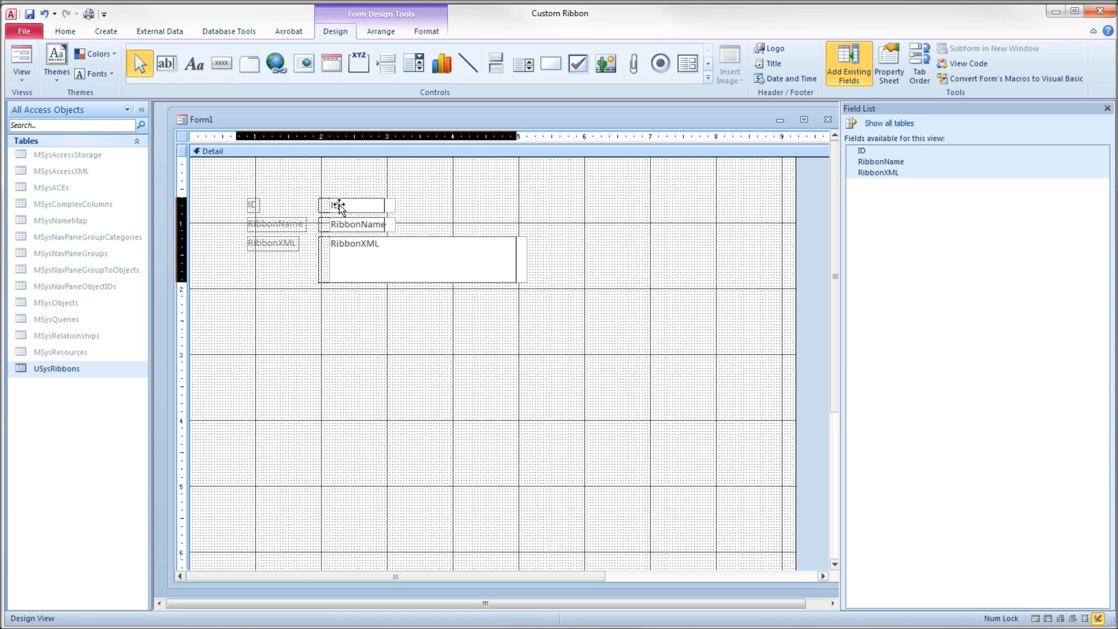
pyautogui.moveTo(339, 208); pyautogui.dragTo(310, 182)
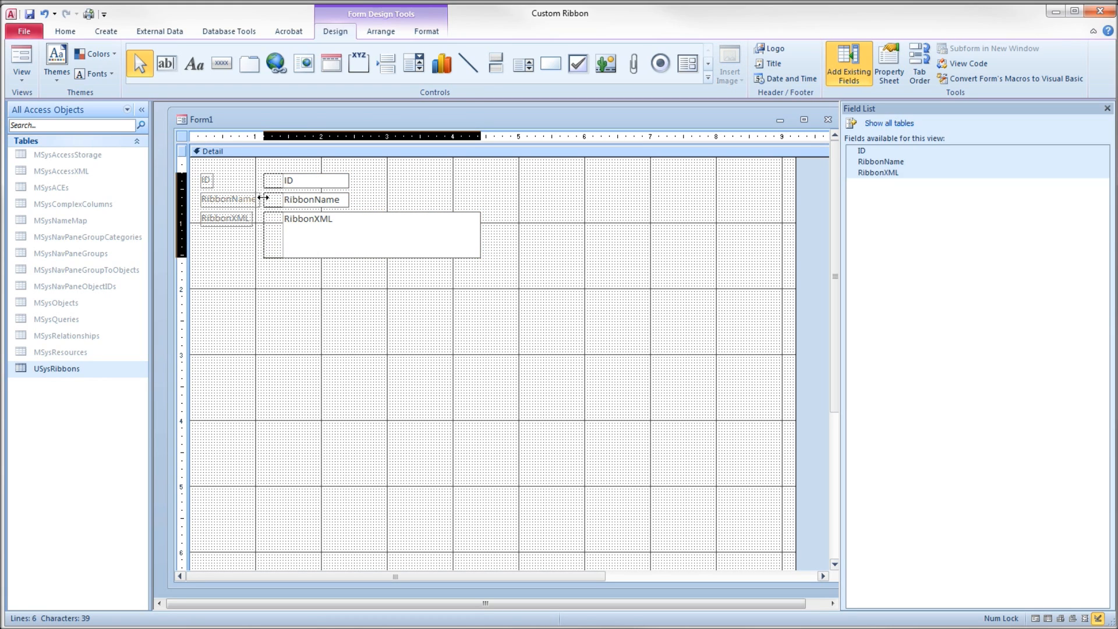
pyautogui.click(306, 199)
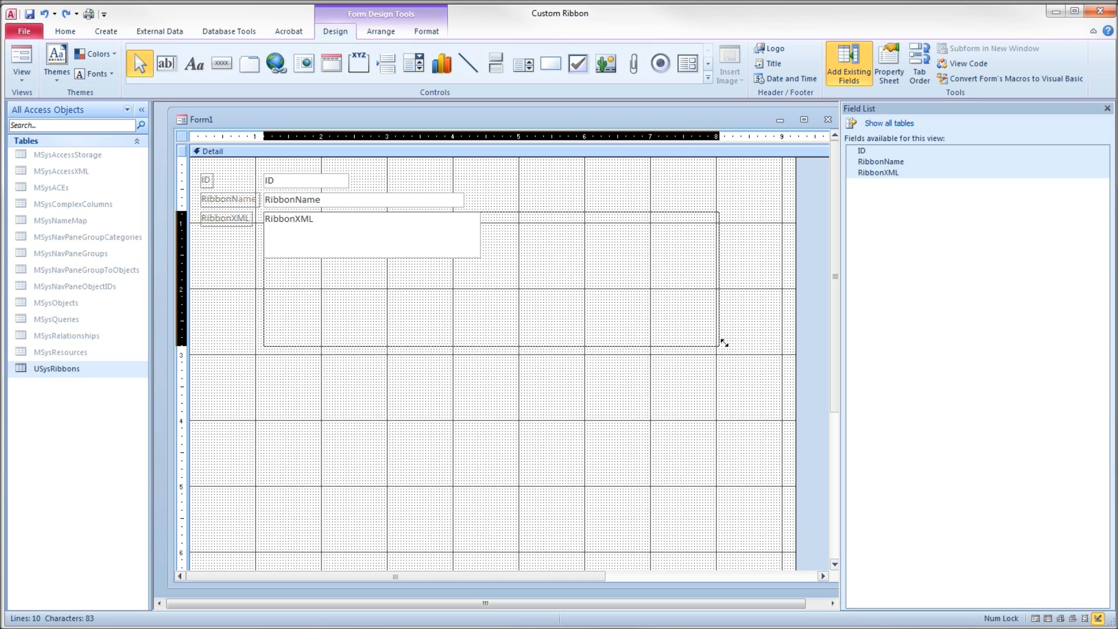
pyautogui.moveTo(722, 342); pyautogui.dragTo(777, 548)
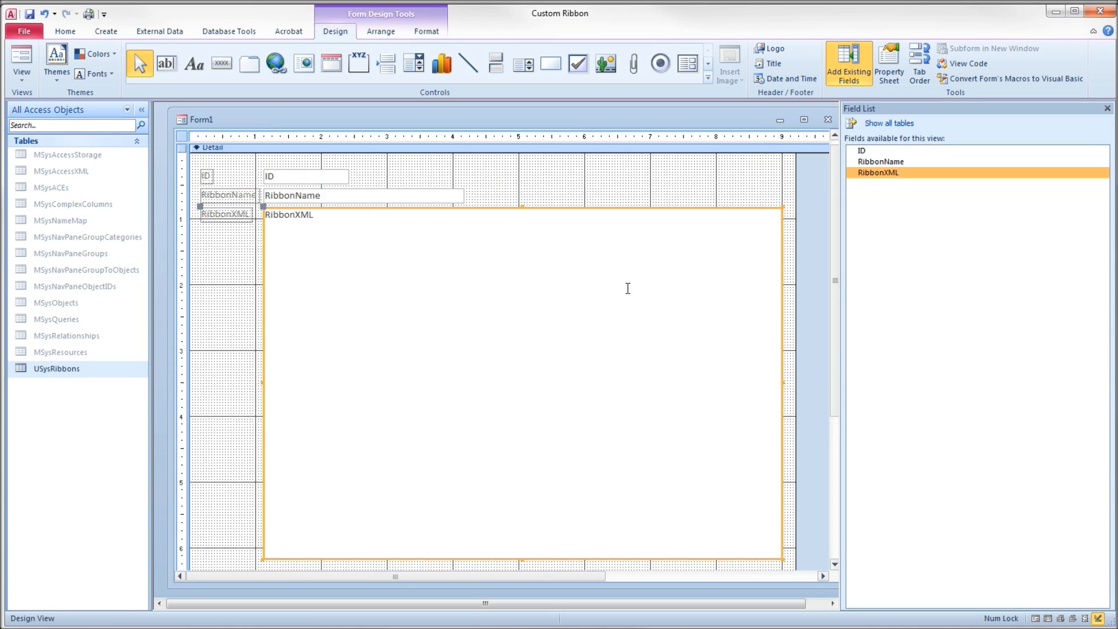
pyautogui.click(887, 62)
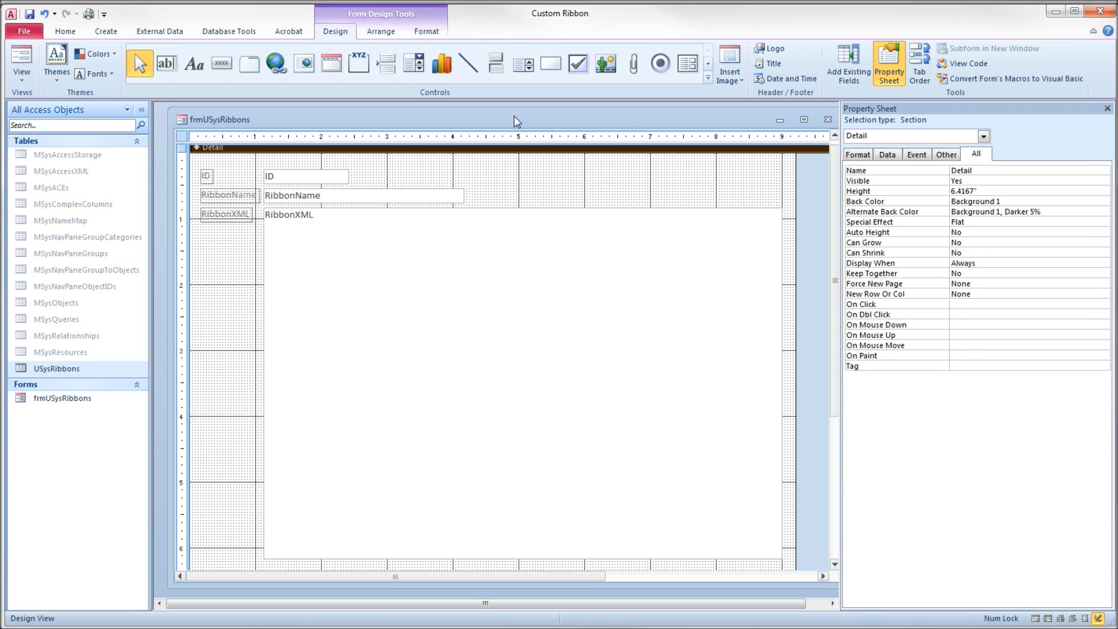
# In form view, enter RibbonName 'Developer' with the copied ribbon XML in RibbonXML.
pyautogui.click(21, 61)
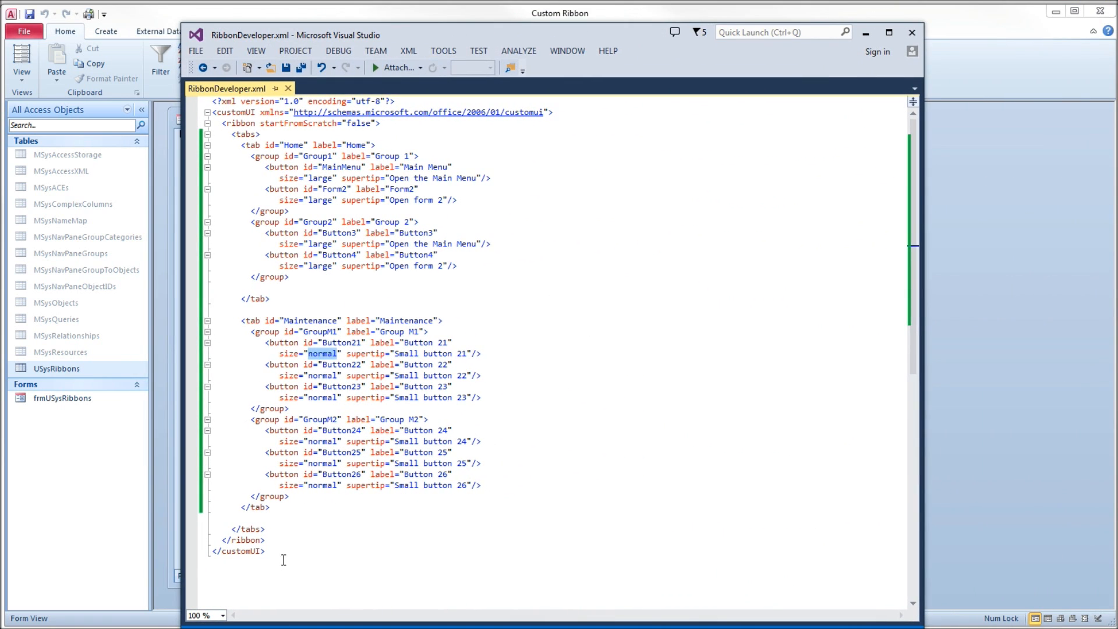
pyautogui.press('ctrl+a')
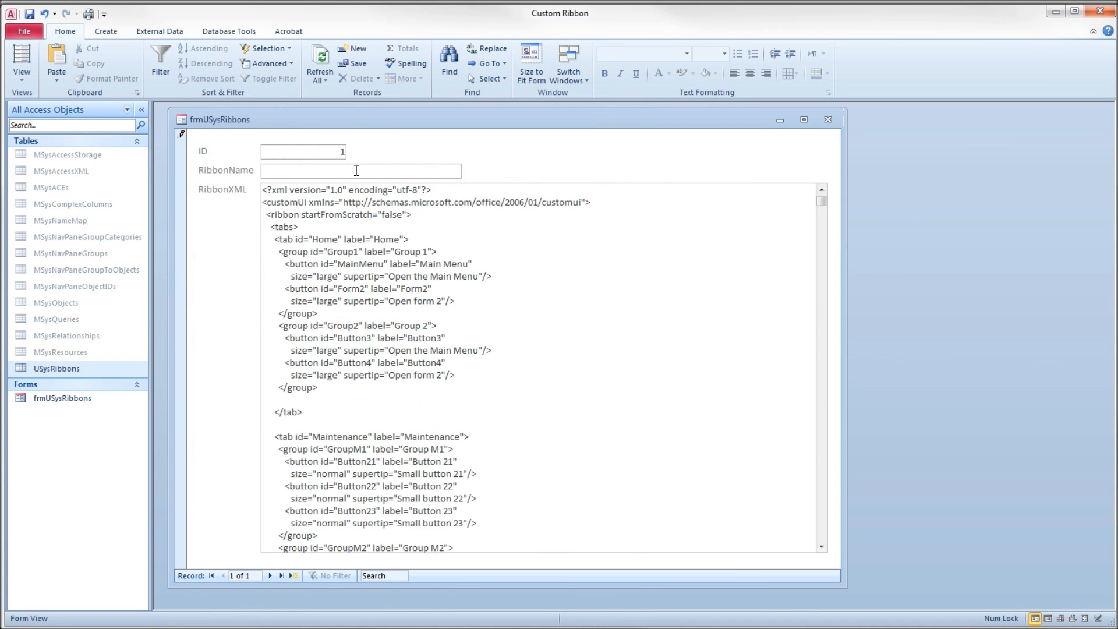
pyautogui.write('Develope')
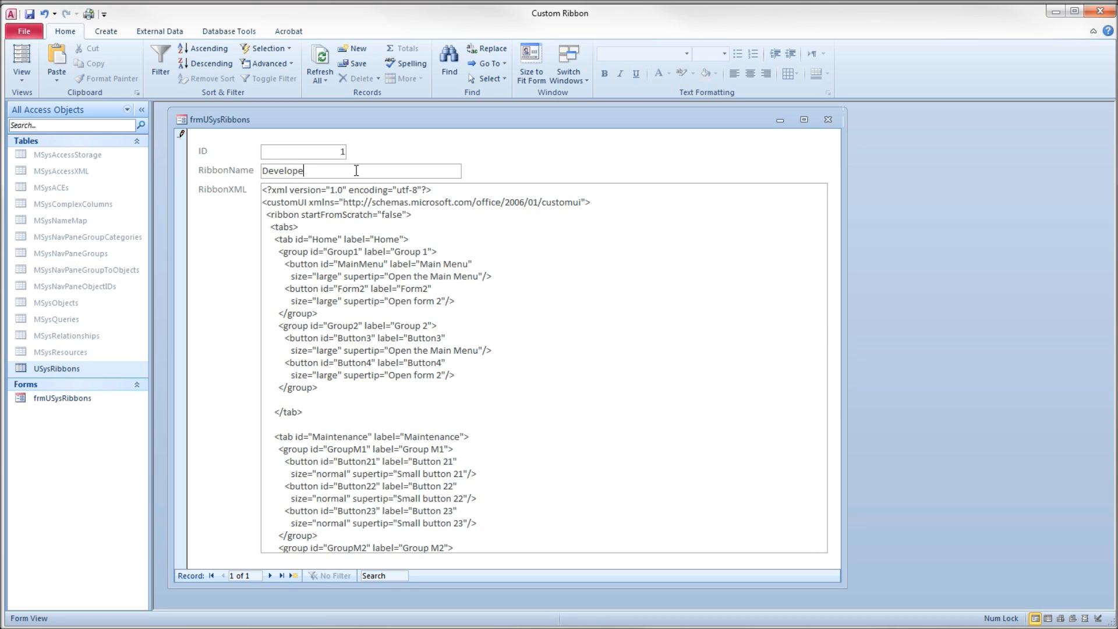
pyautogui.write('r')
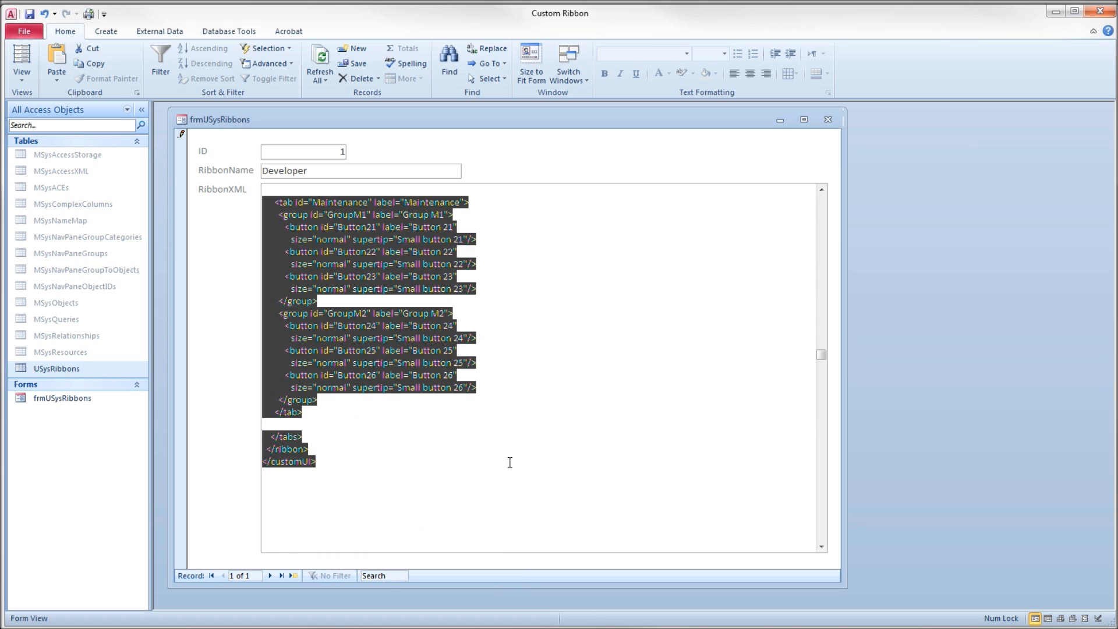
# Add a 'Users' record with the pasted XML, set startFromScratch to true, and save it.
pyautogui.click(282, 575)
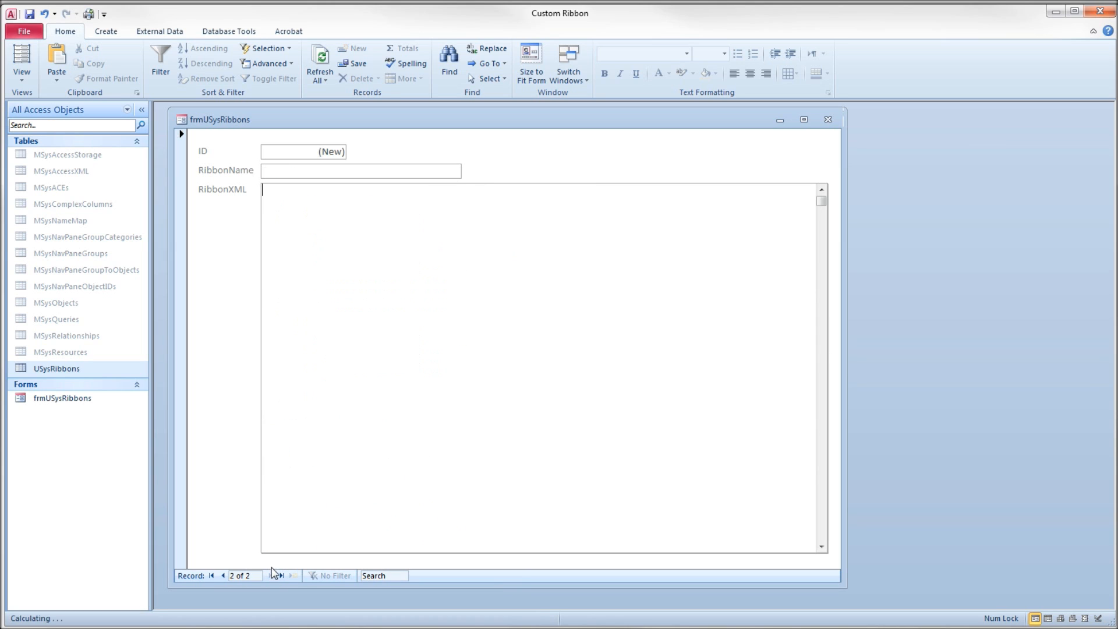
pyautogui.write('U')
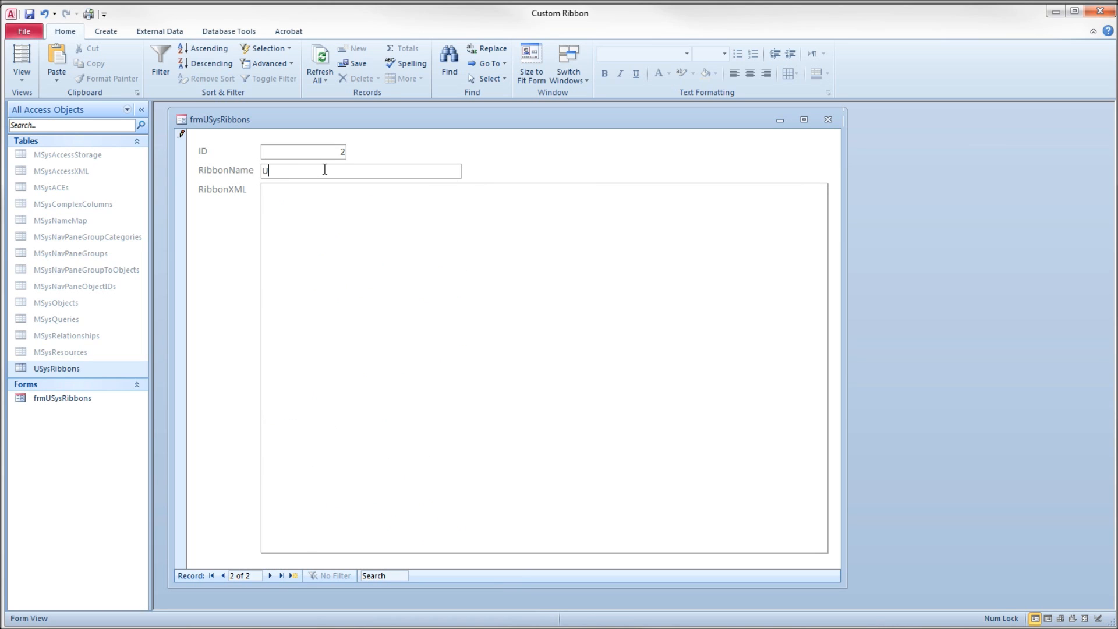
pyautogui.write('sers')
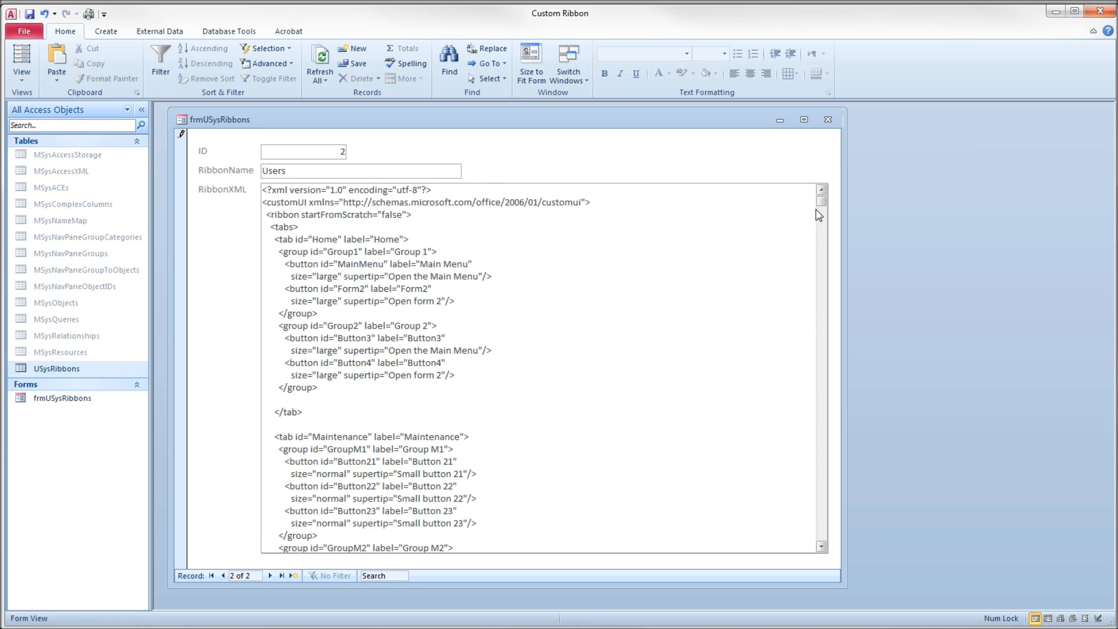
pyautogui.moveTo(390, 204)
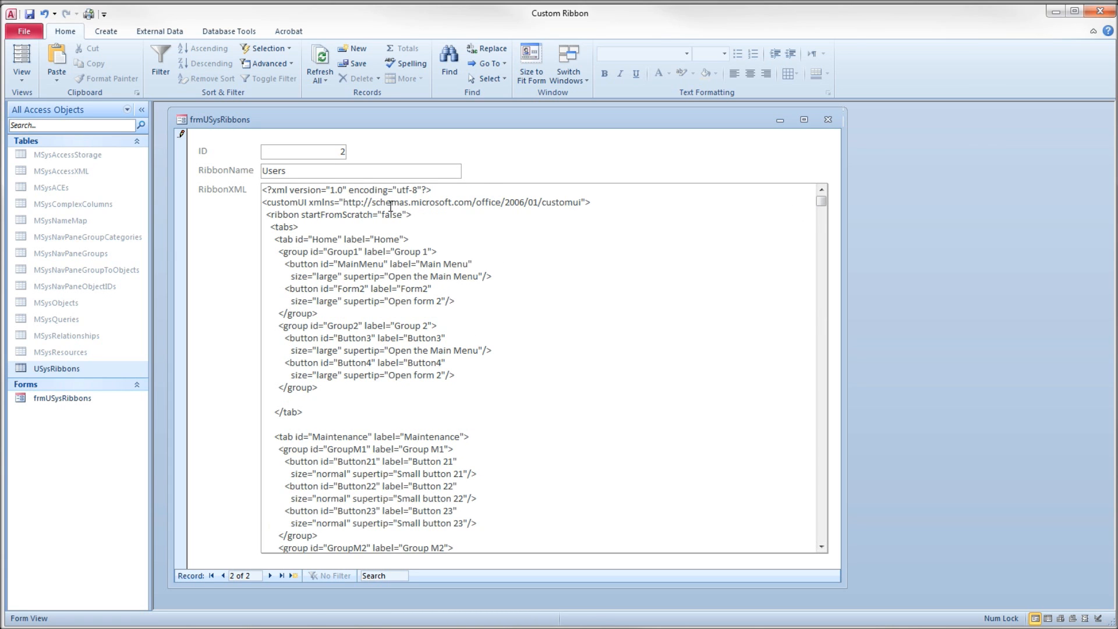
pyautogui.doubleClick(388, 214)
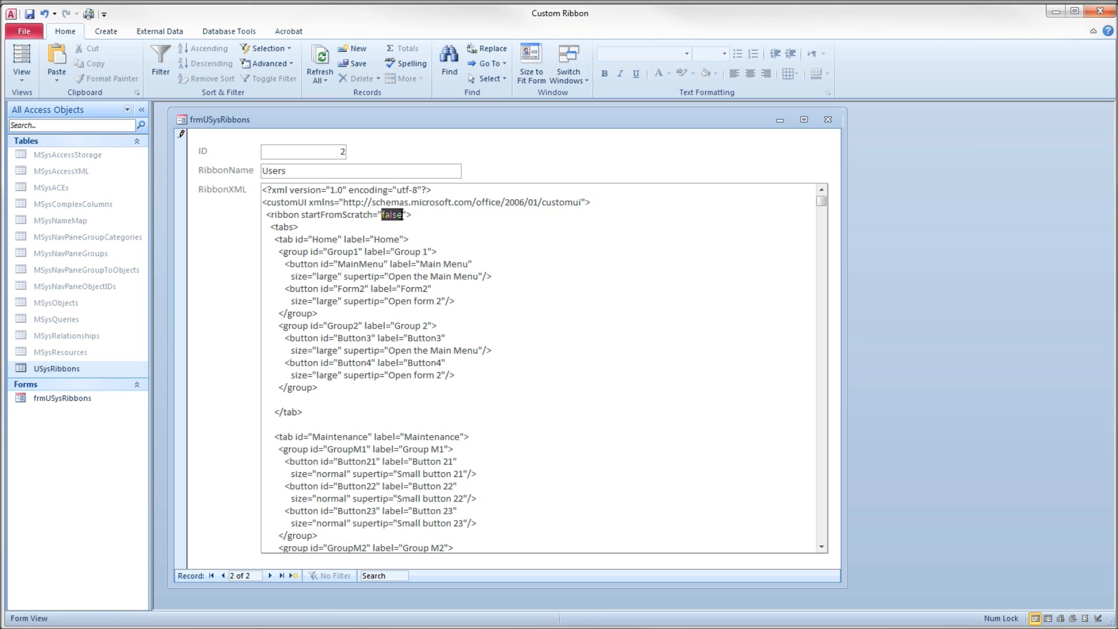
pyautogui.write('true')
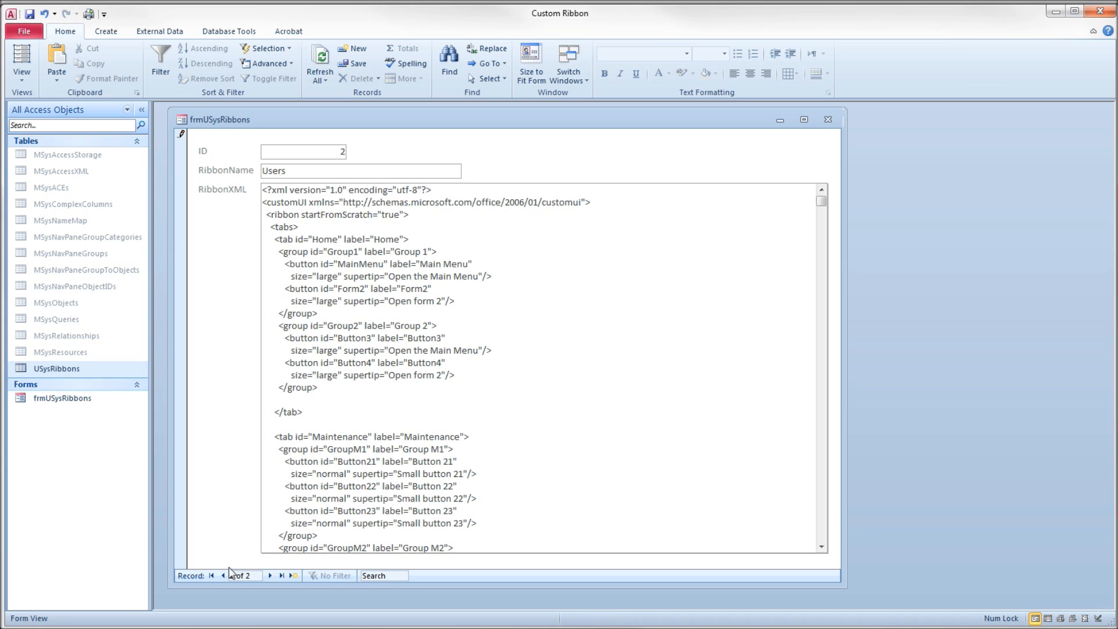
pyautogui.click(212, 575)
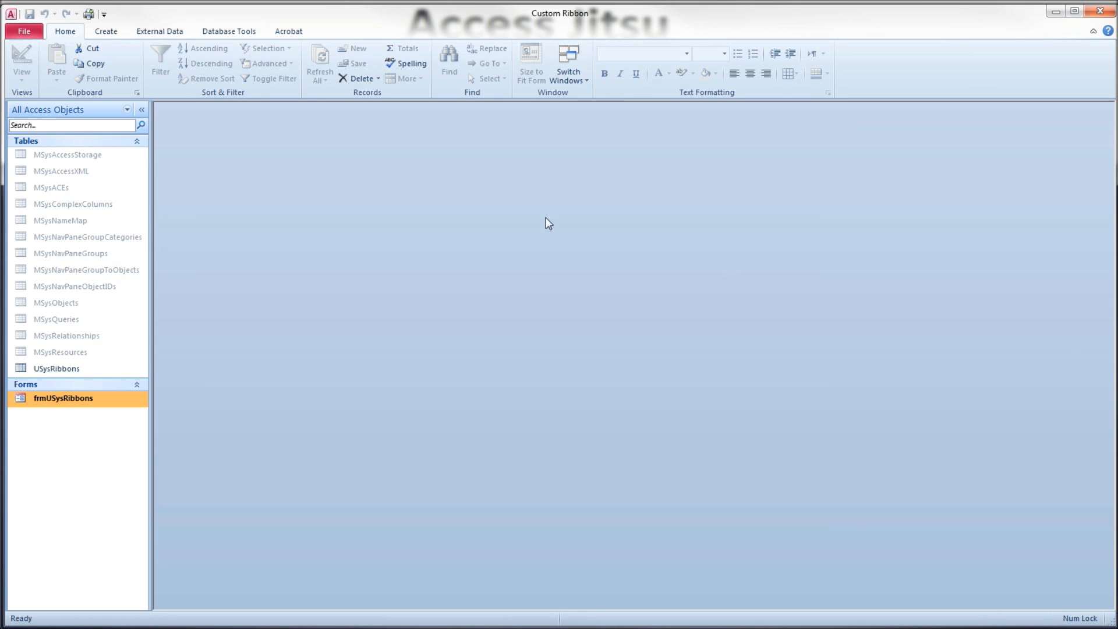
# Open Current Database options at Ribbon and Toolbar Options, where Ribbon Name is empty.
pyautogui.click(23, 30)
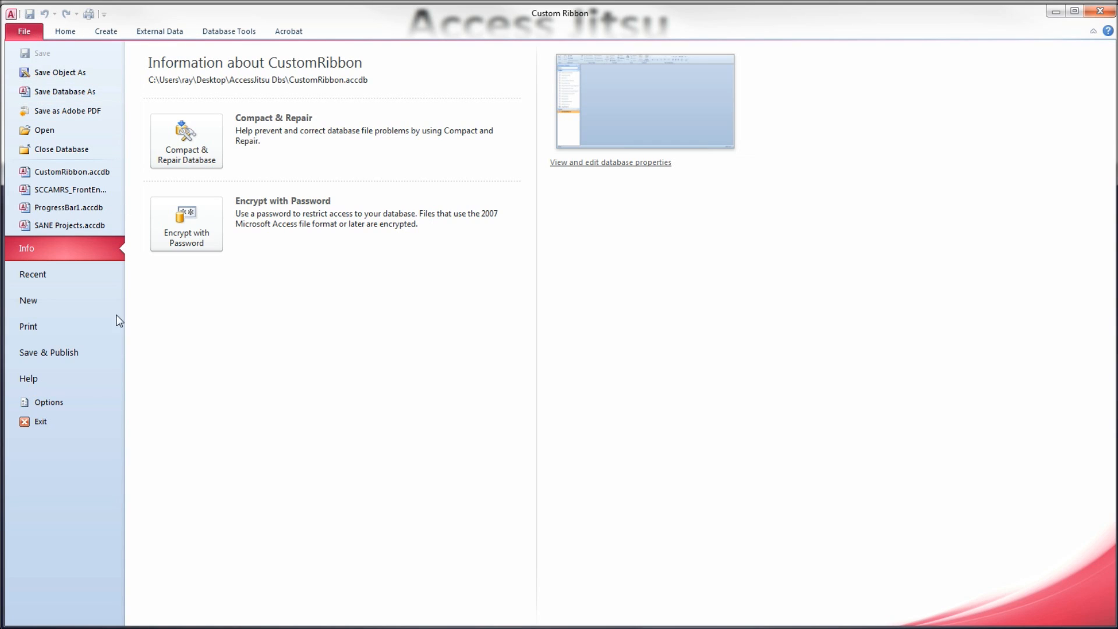
pyautogui.click(48, 402)
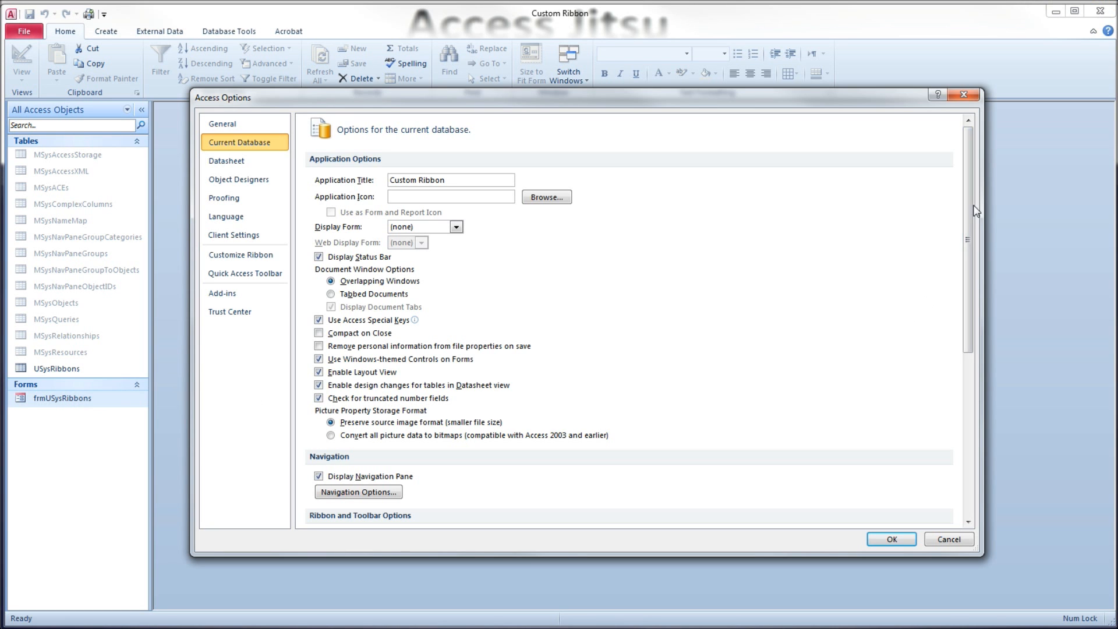
pyautogui.scroll(-3)
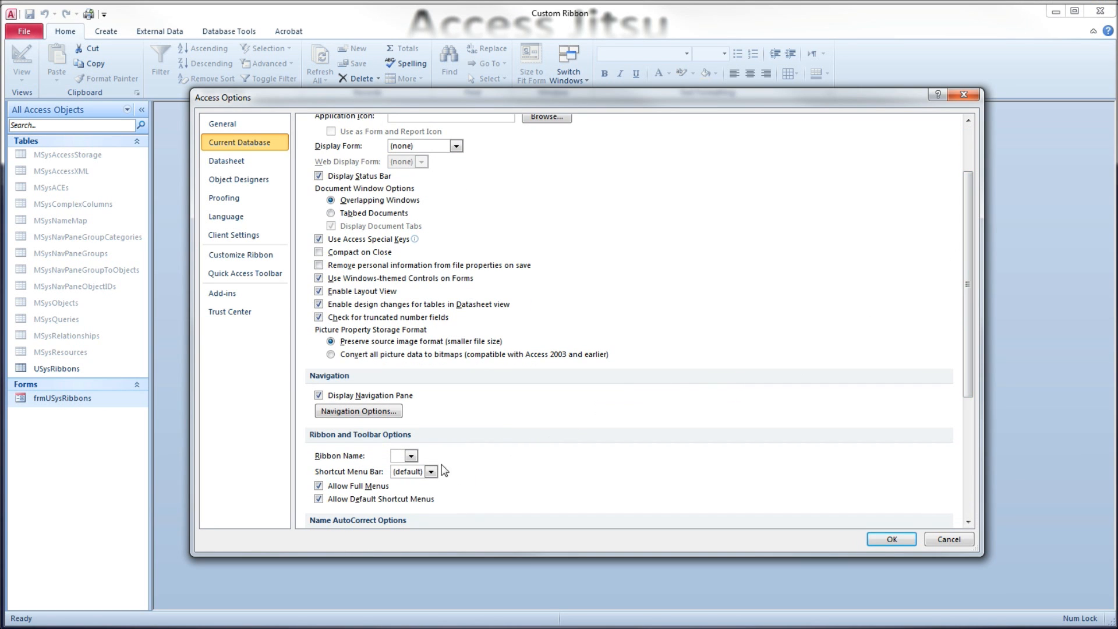
pyautogui.moveTo(24, 33)
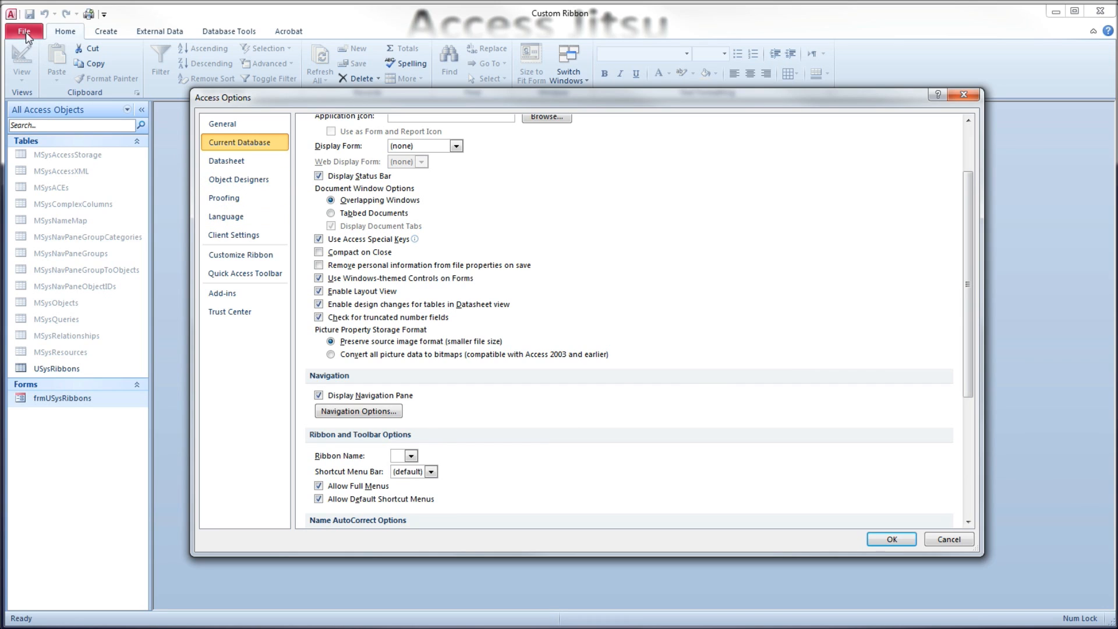
pyautogui.moveTo(157, 62)
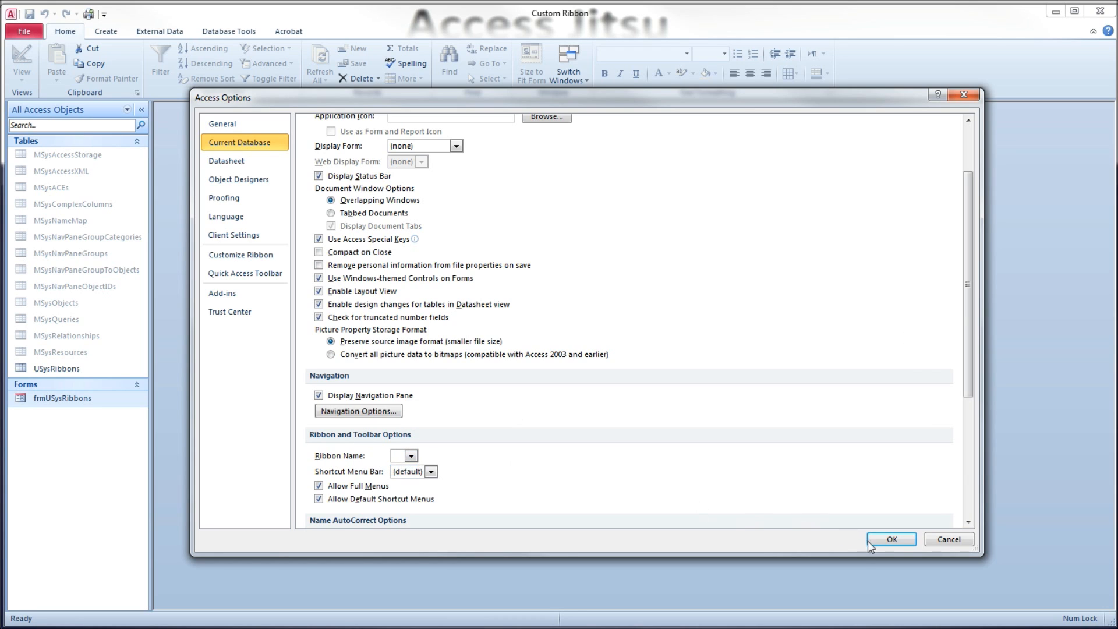
pyautogui.click(891, 539)
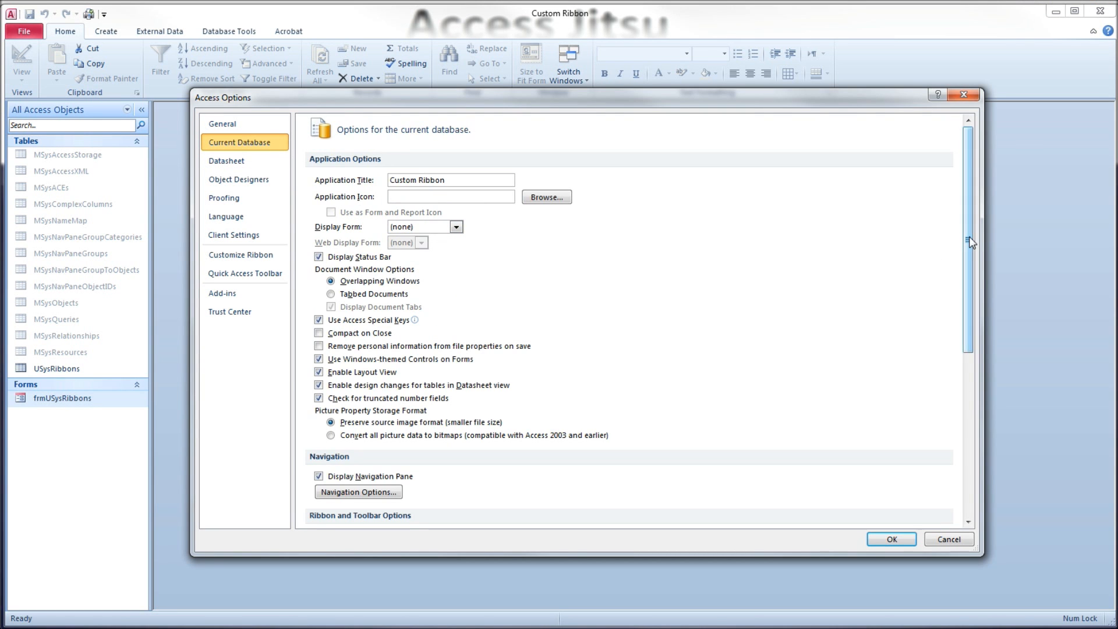
# Set the database's Ribbon Name to Developer and accept the reopen notice.
pyautogui.click(437, 451)
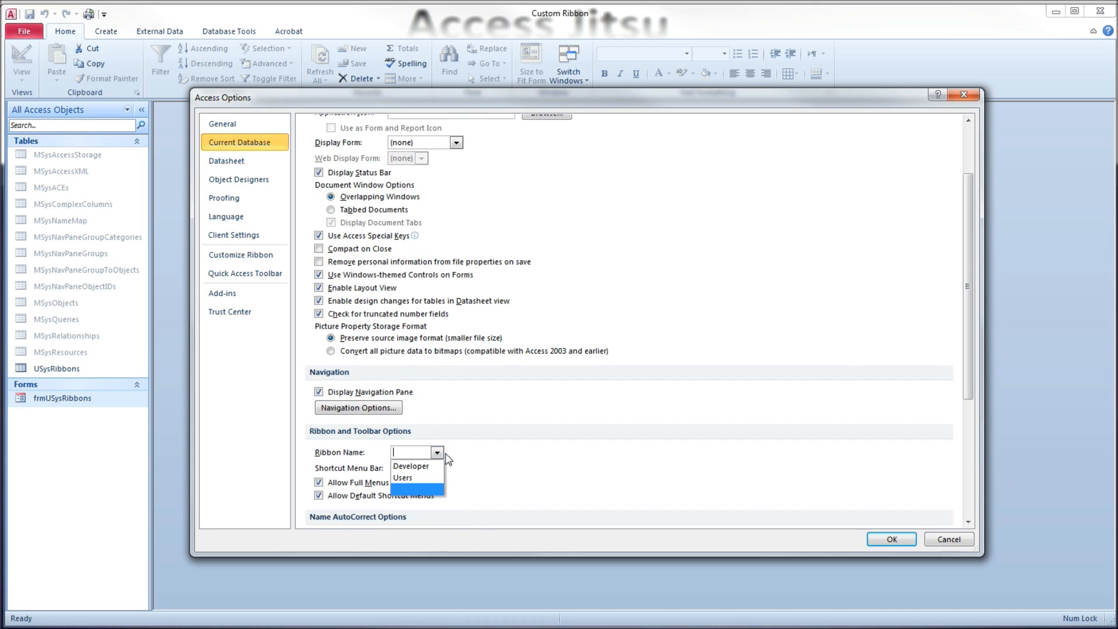
pyautogui.click(411, 466)
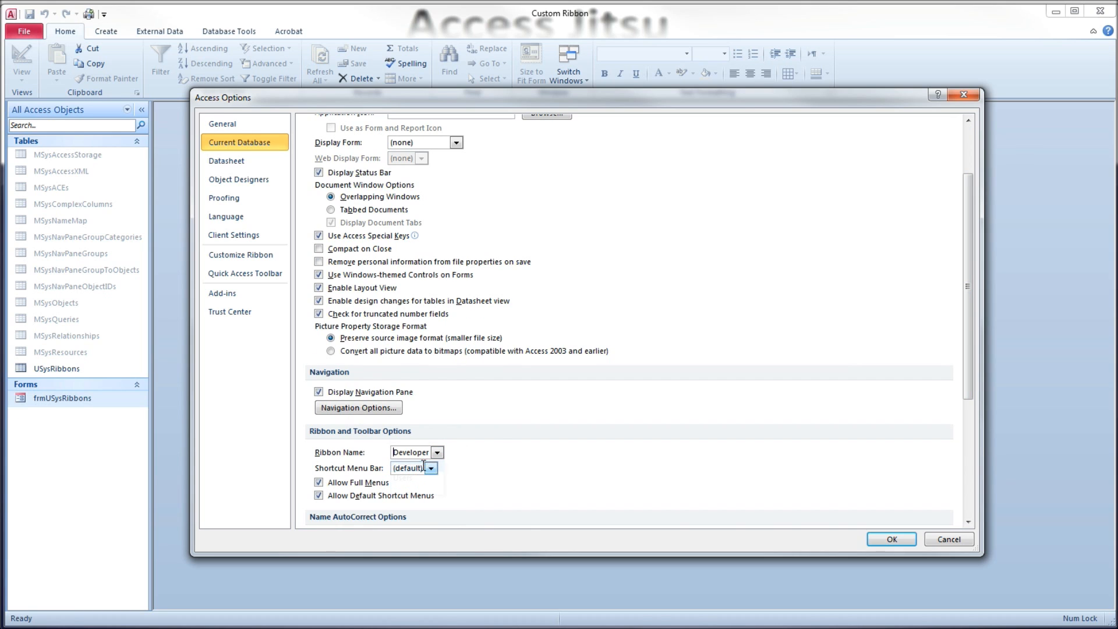
pyautogui.click(889, 538)
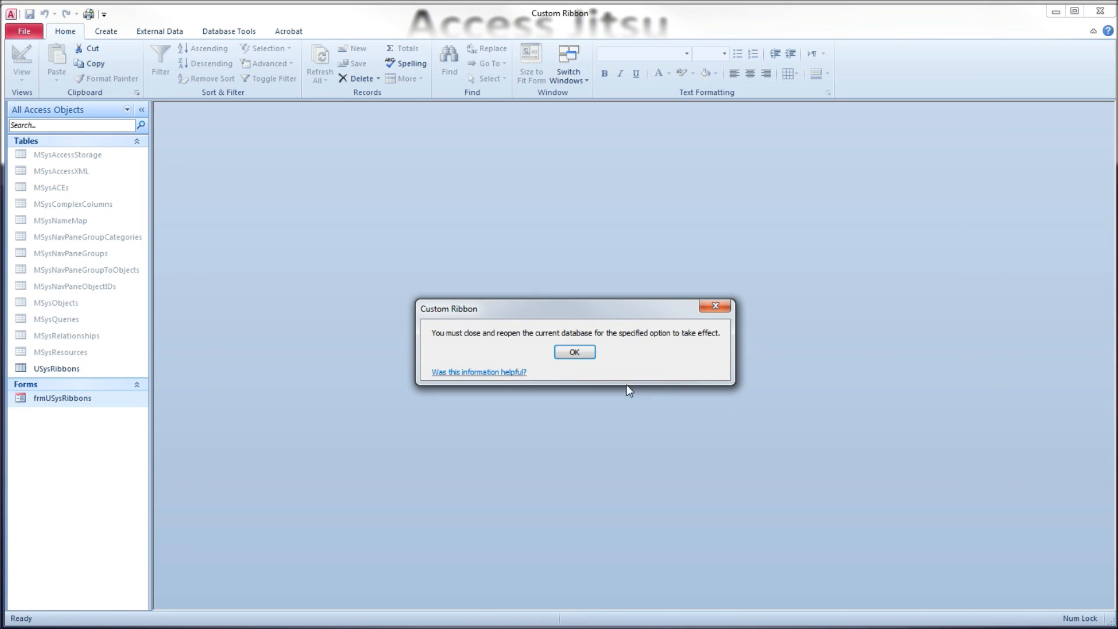
pyautogui.click(573, 351)
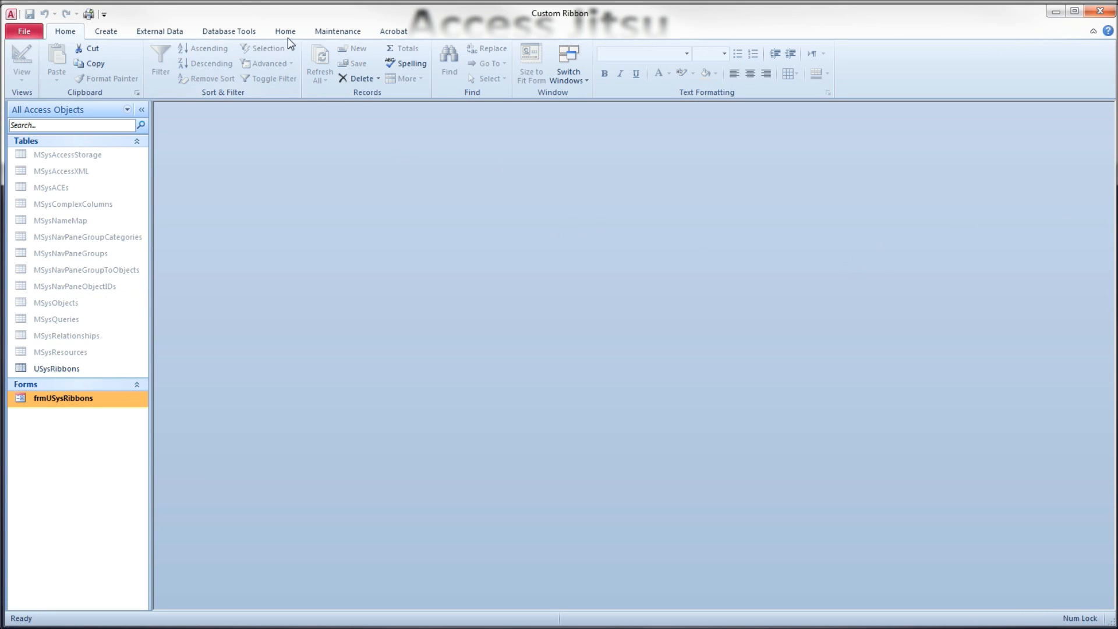
# Inspect the Maintenance tab (Groups M1–M2) and custom Home tab (Groups 1–2) buttons.
pyautogui.click(338, 30)
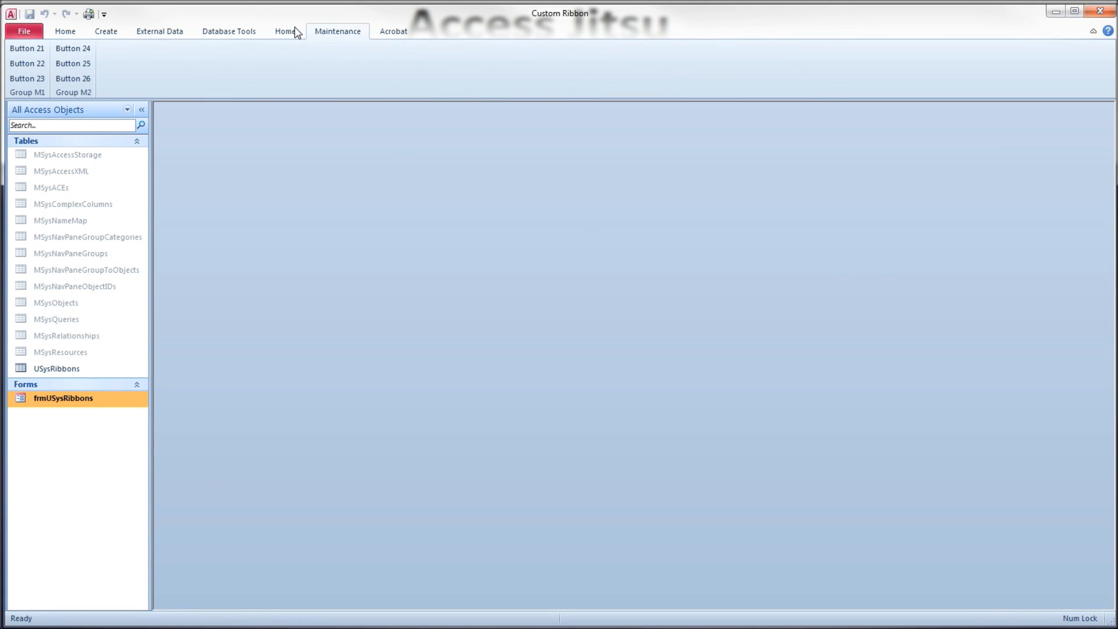
pyautogui.click(283, 30)
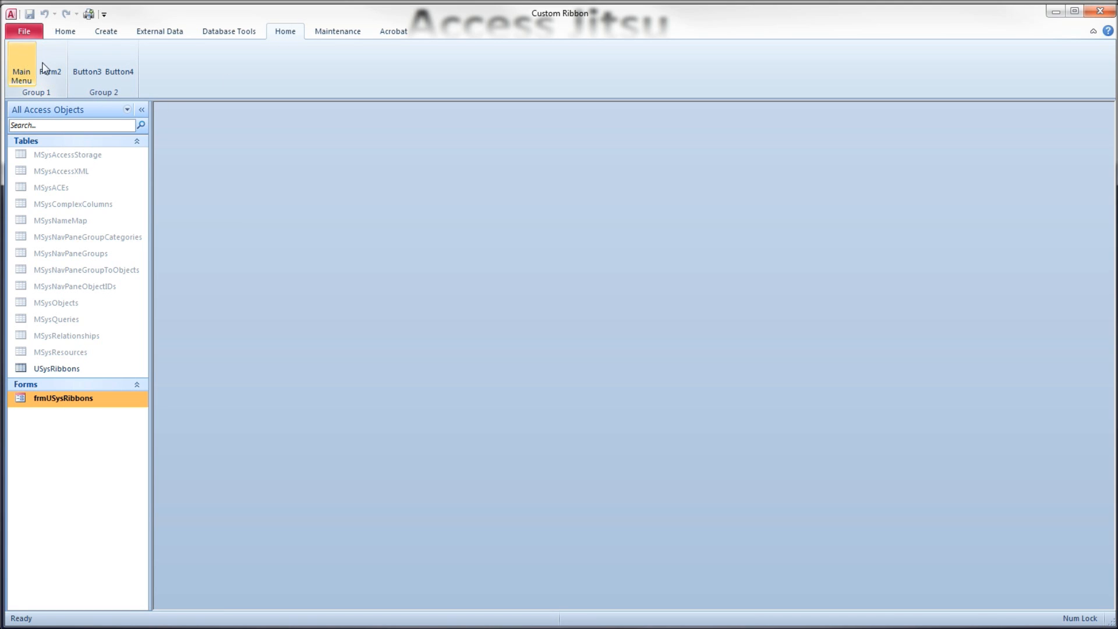
pyautogui.moveTo(336, 30)
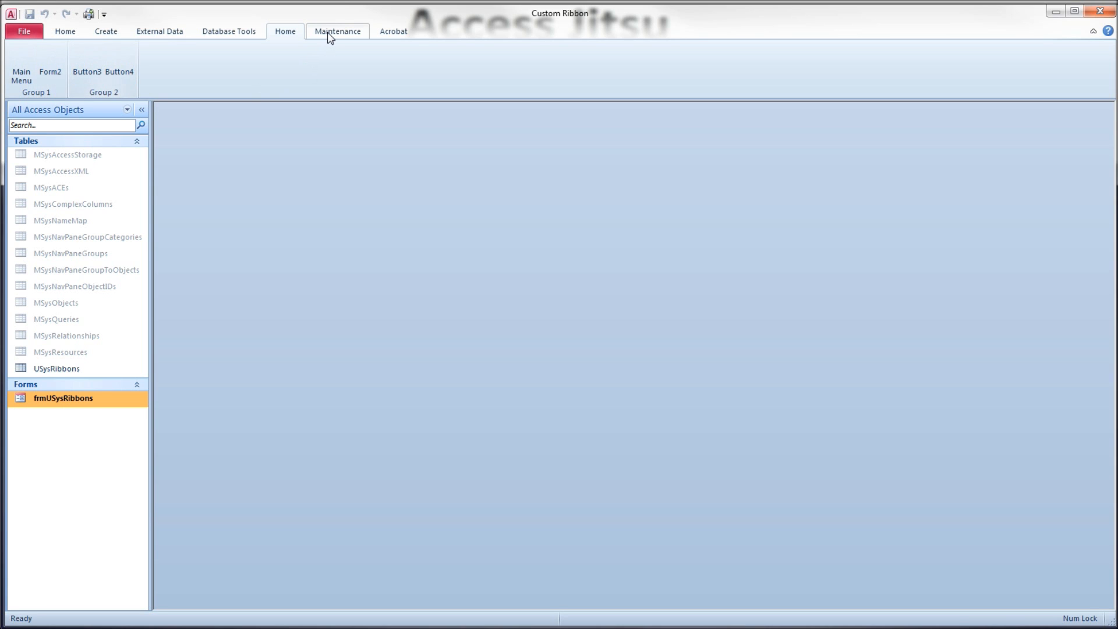
pyautogui.click(338, 30)
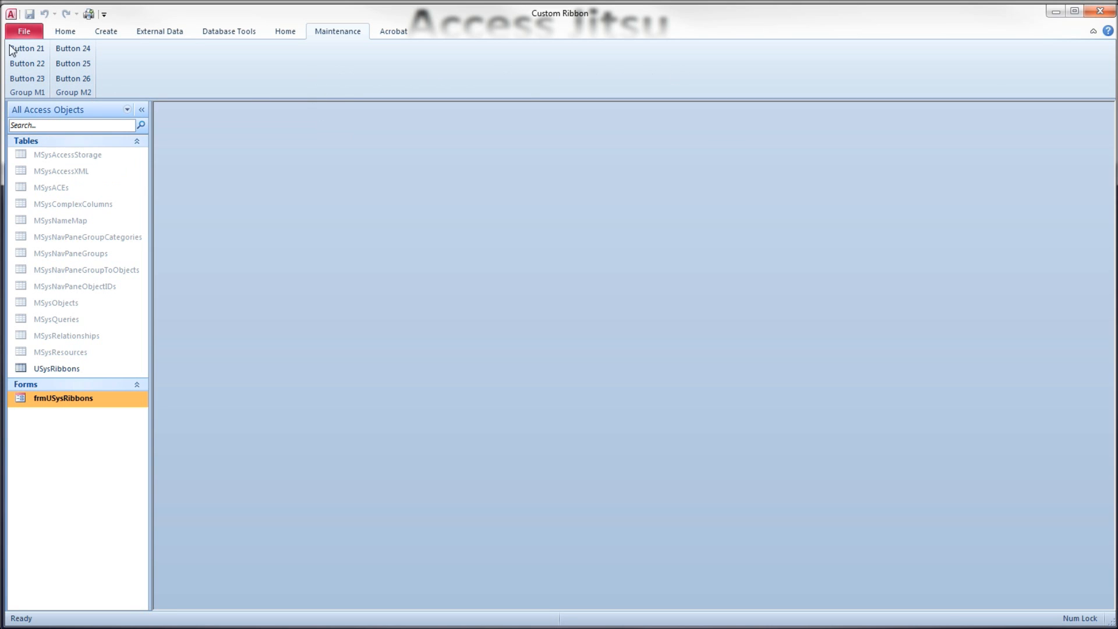
pyautogui.click(284, 30)
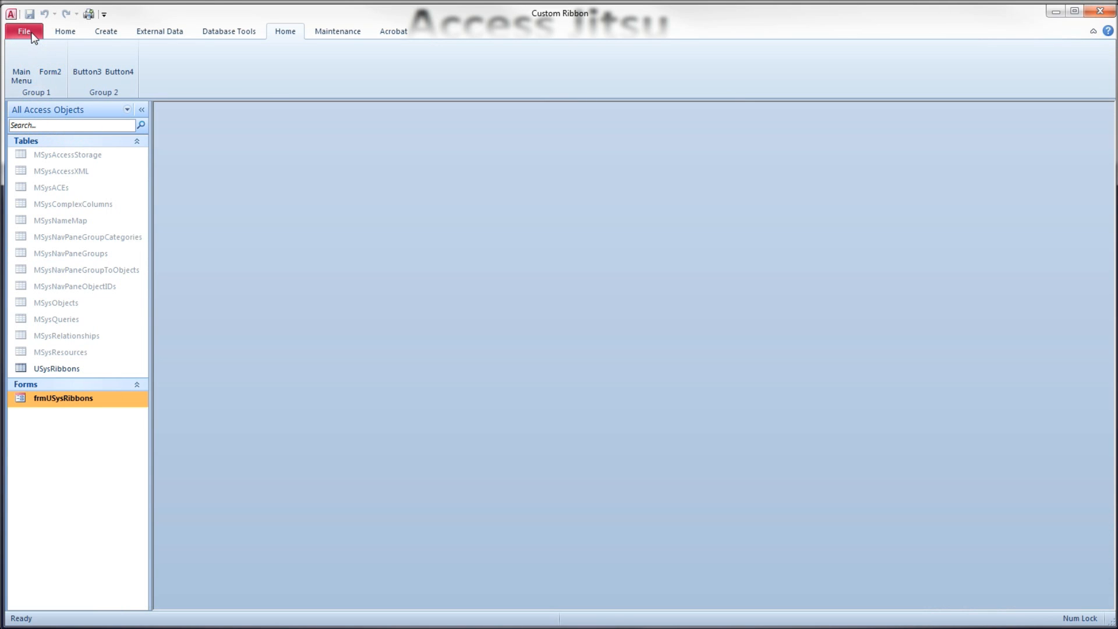
# Change the database's Ribbon Name to Users and accept the reopen notice.
pyautogui.click(23, 31)
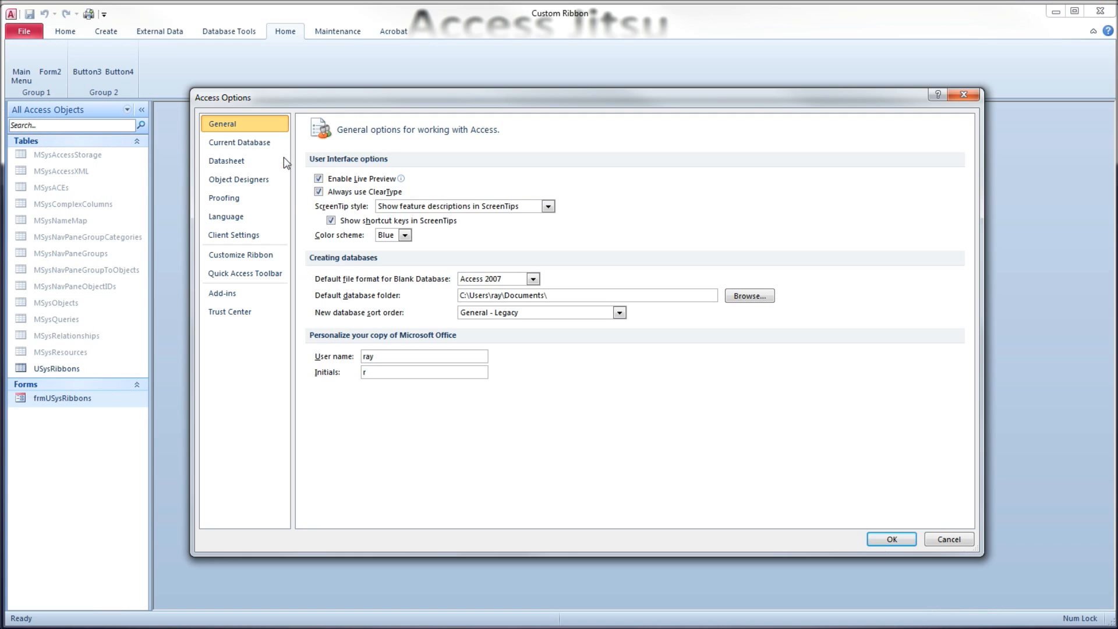
pyautogui.click(239, 142)
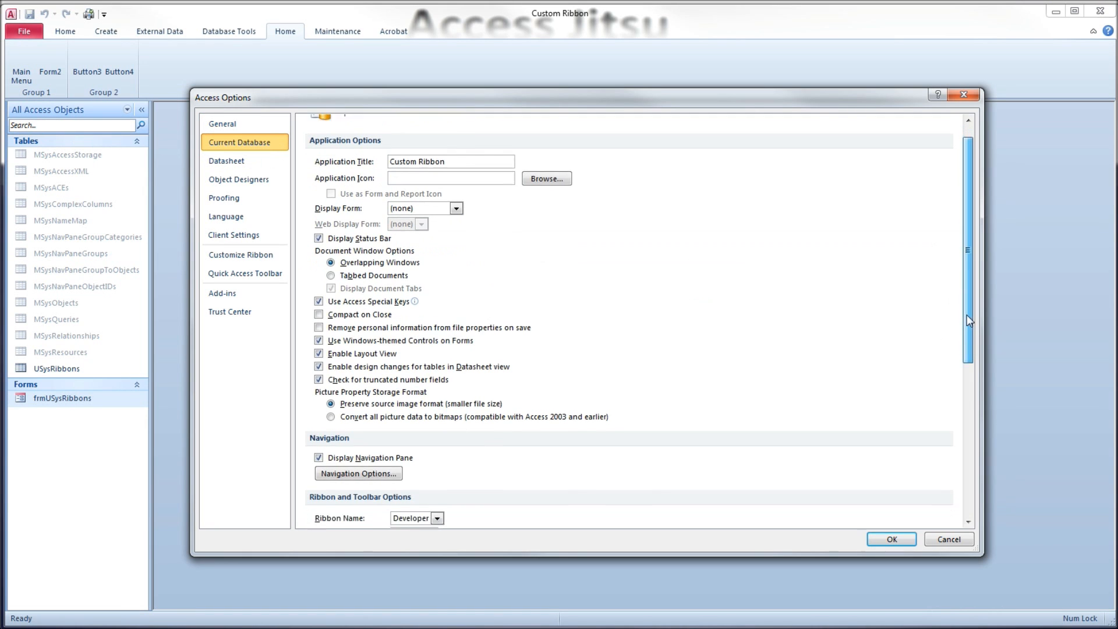
pyautogui.click(437, 446)
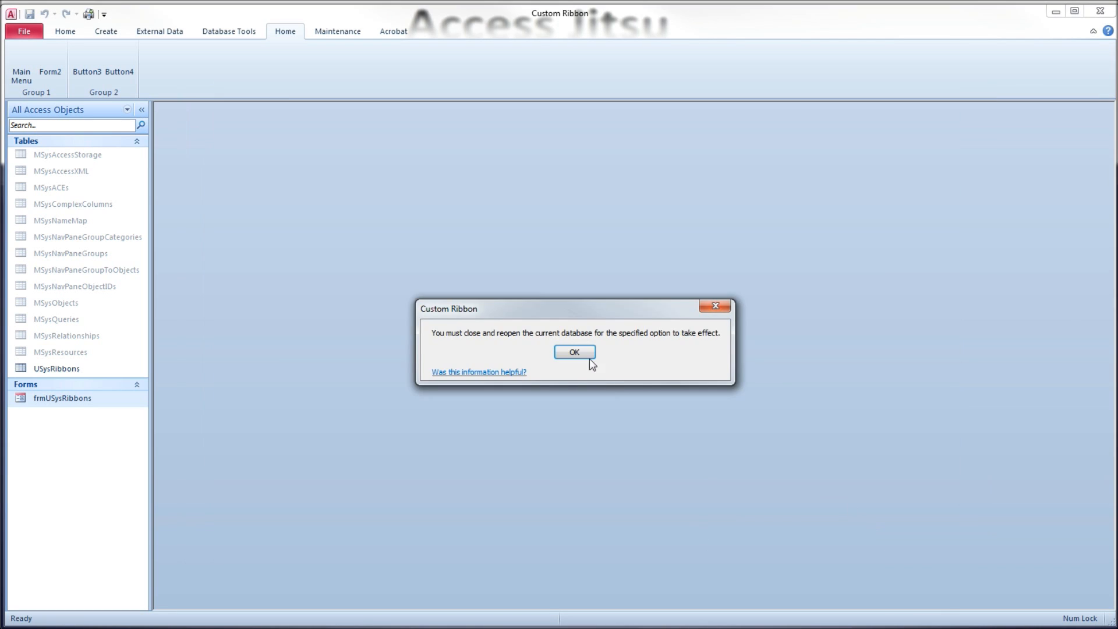
pyautogui.click(574, 351)
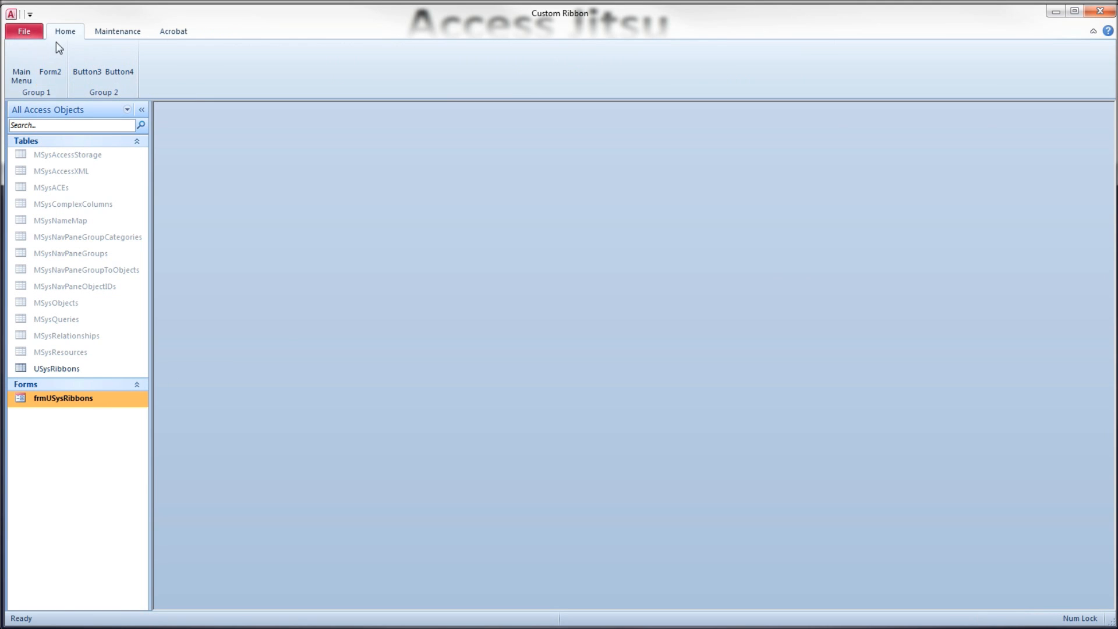
# Check the Maintenance and Home tabs now shown without the built-in tabs.
pyautogui.click(116, 30)
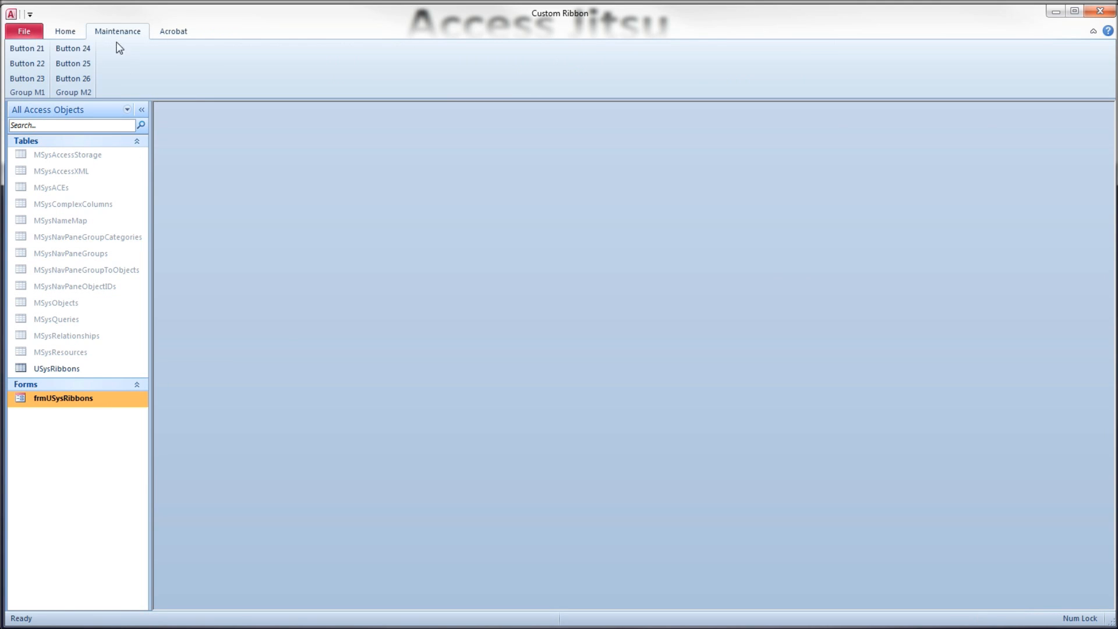
pyautogui.click(65, 30)
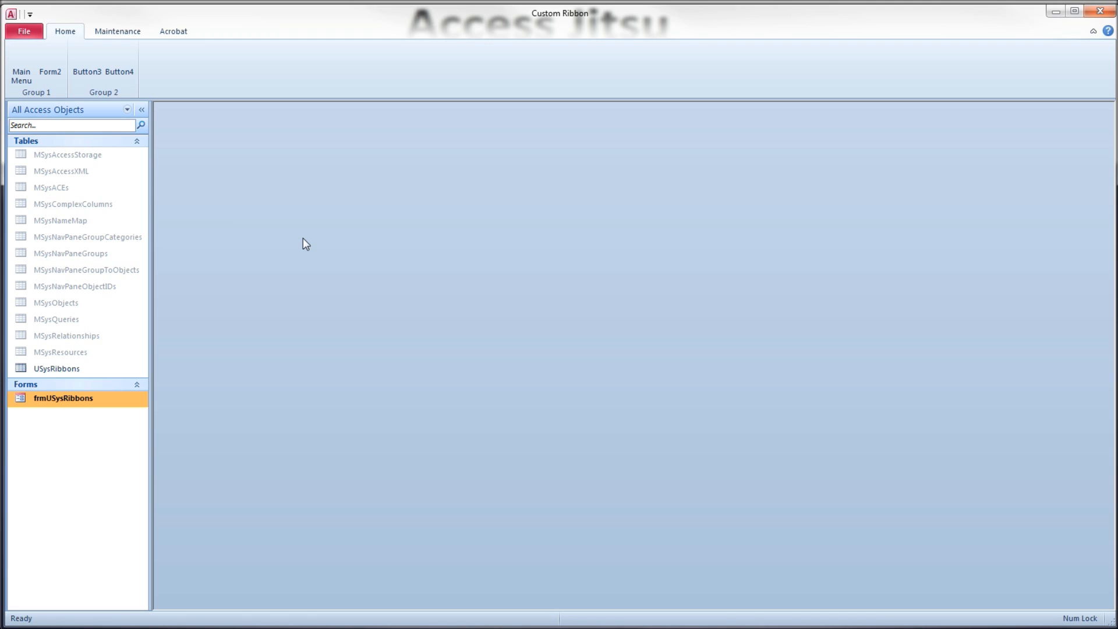